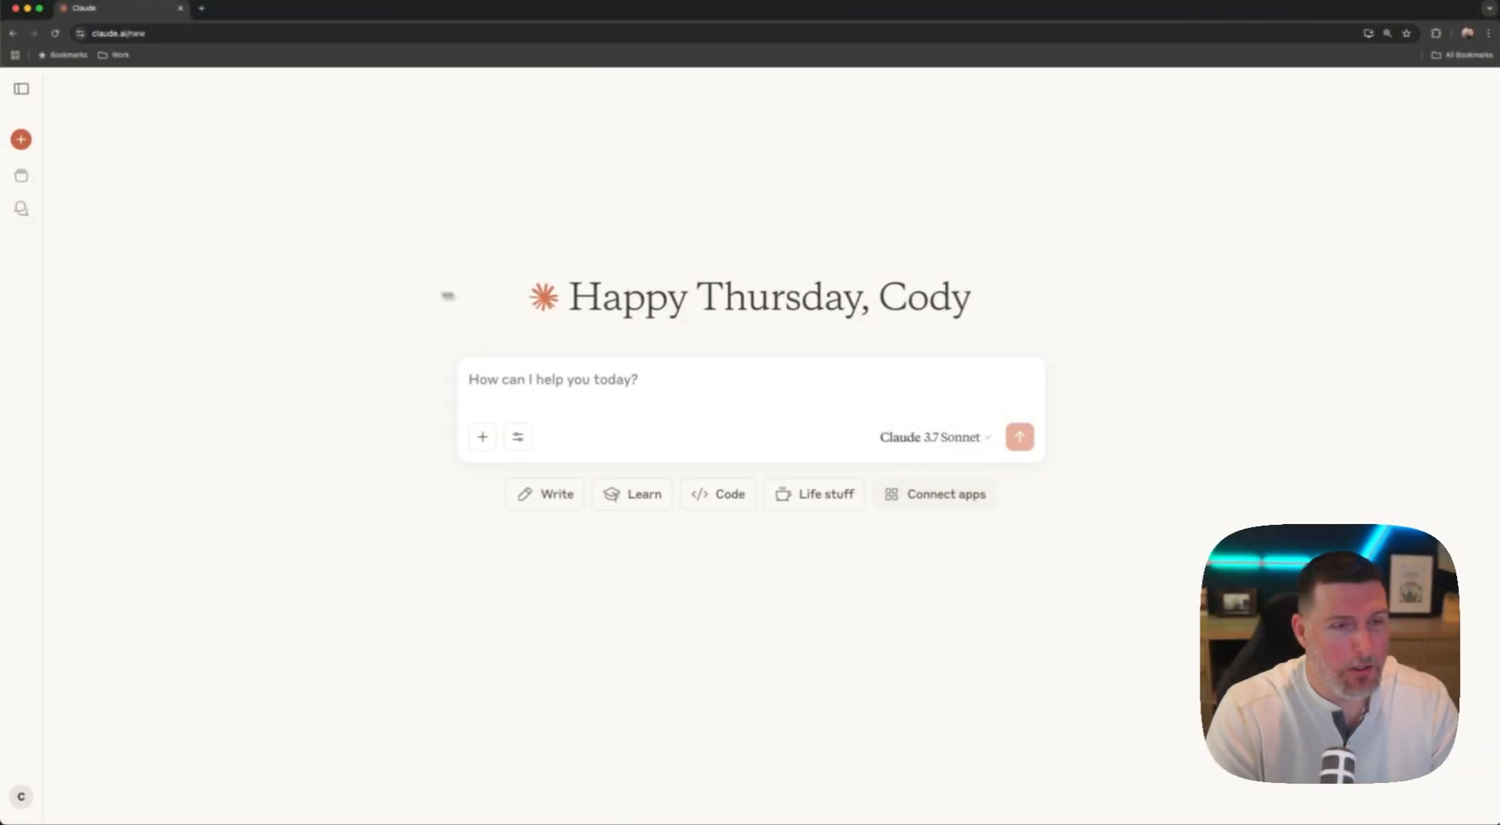
Step: Open Settings from the account menu at the bottom-left
click(20, 795)
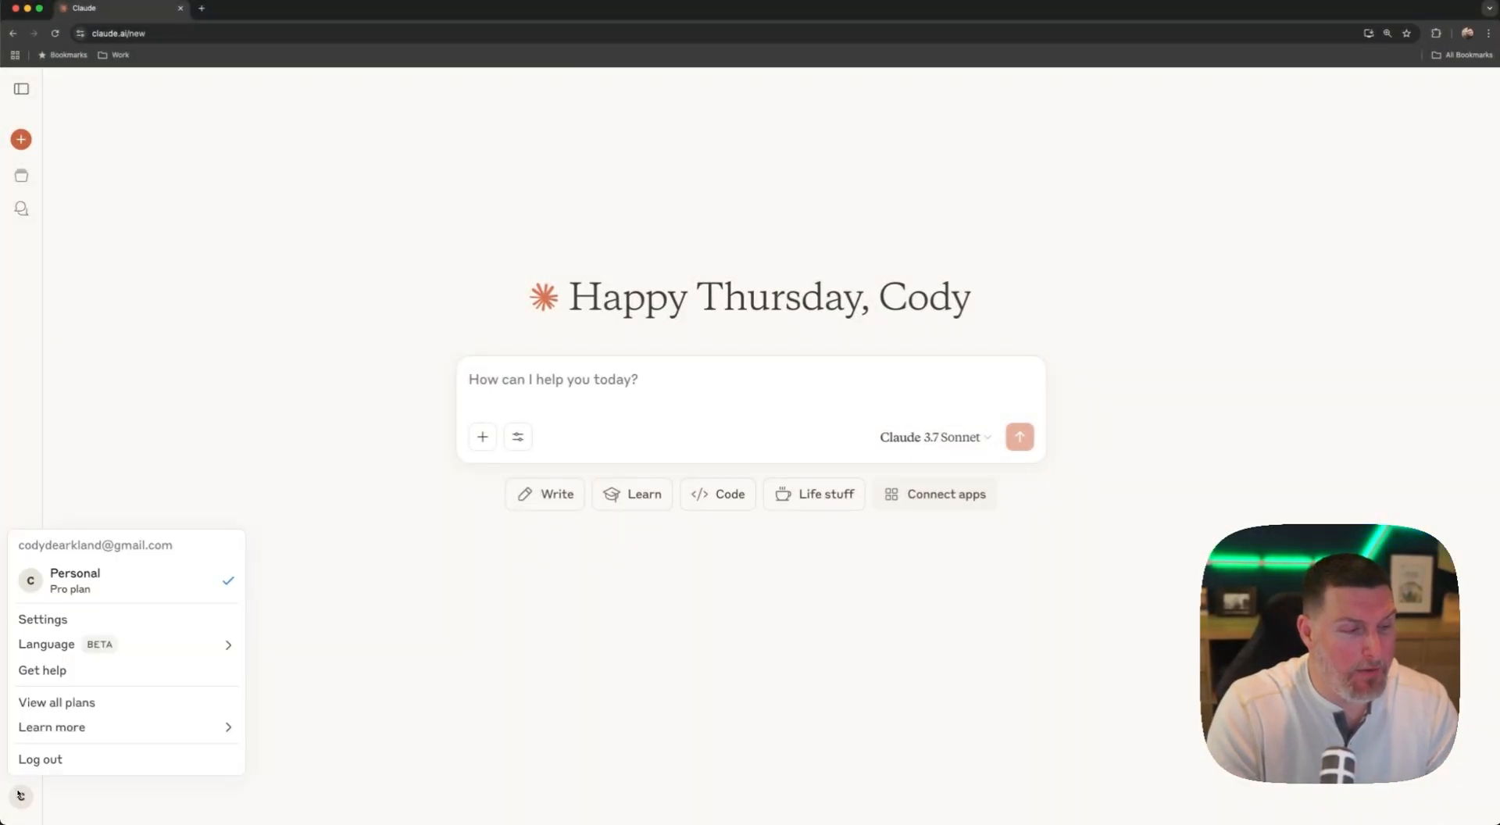
click(42, 619)
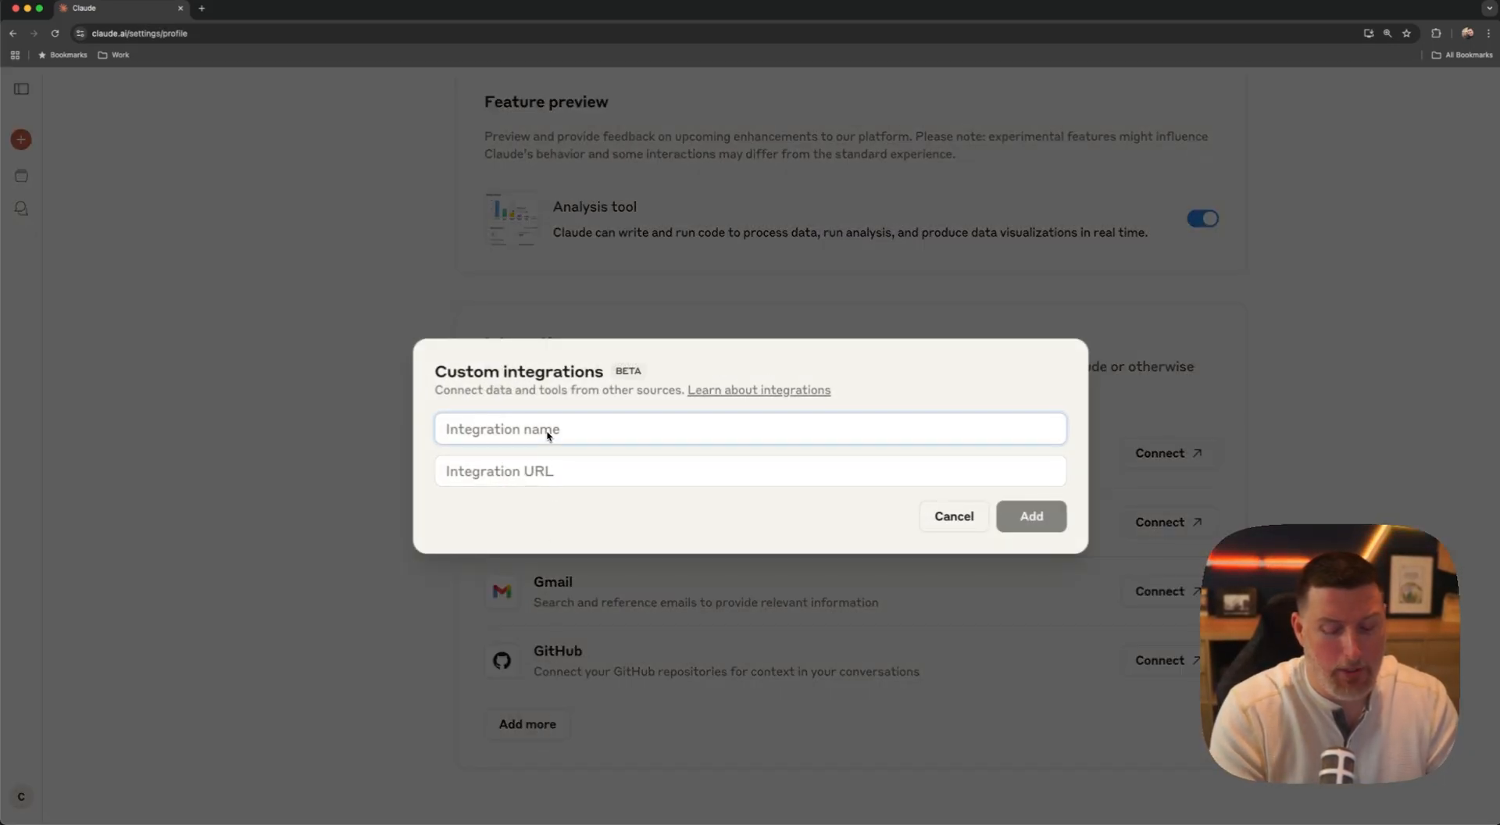
text(https://mcp.sentry.dev/sse)
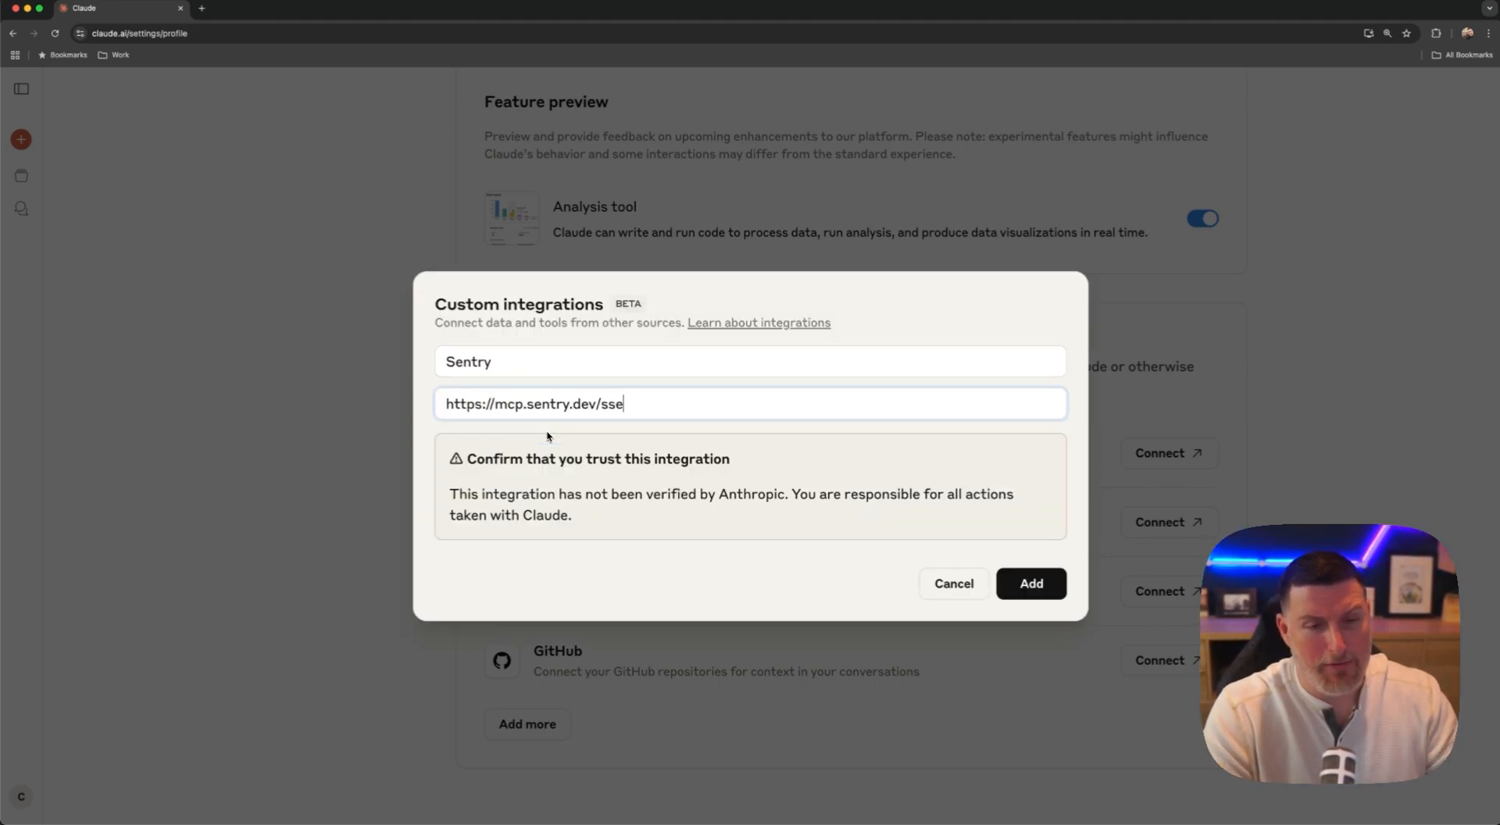
click(1030, 583)
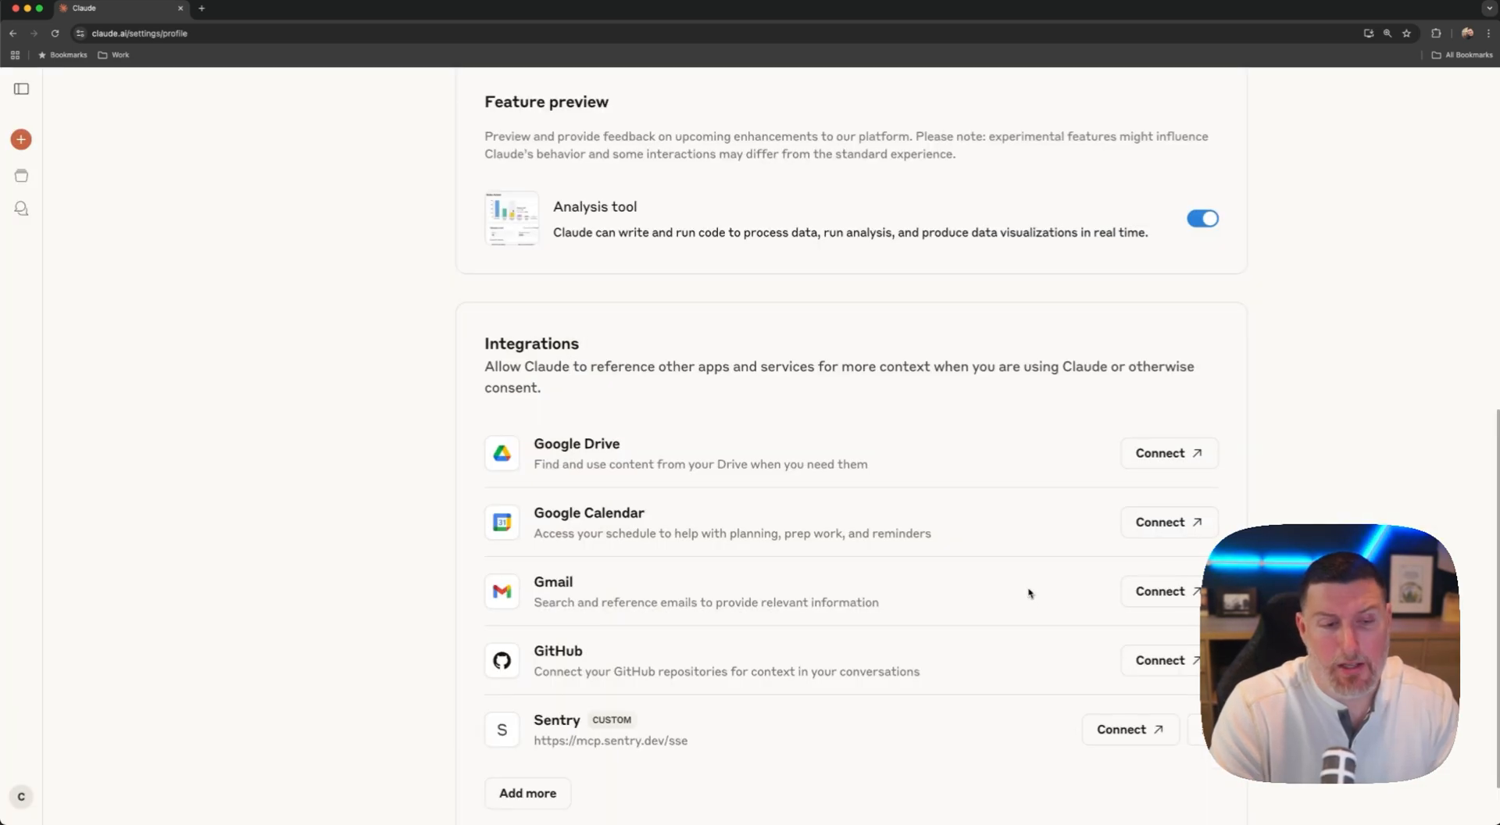
mouse_move(975, 618)
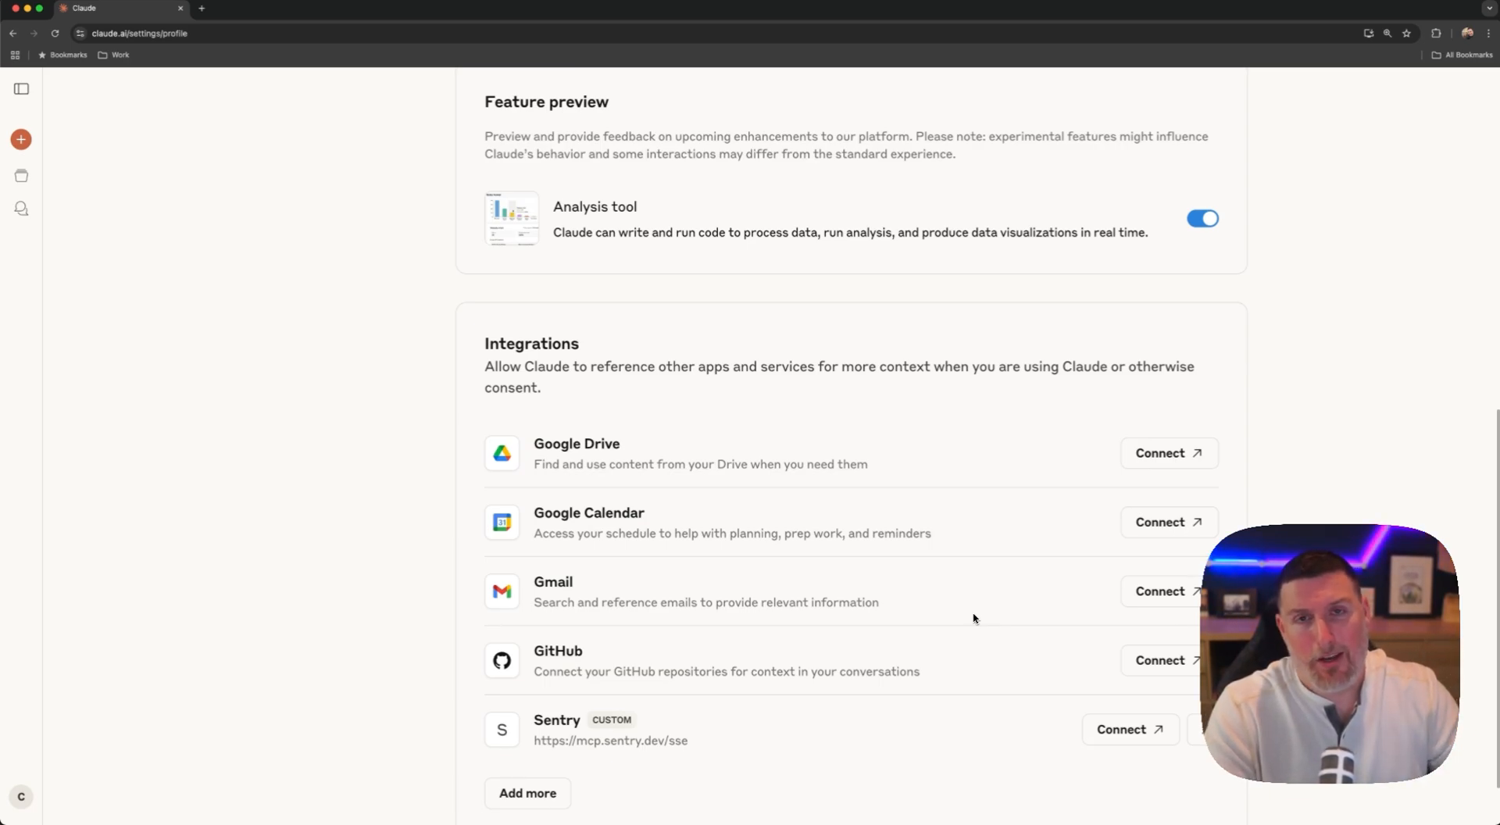
click(1129, 729)
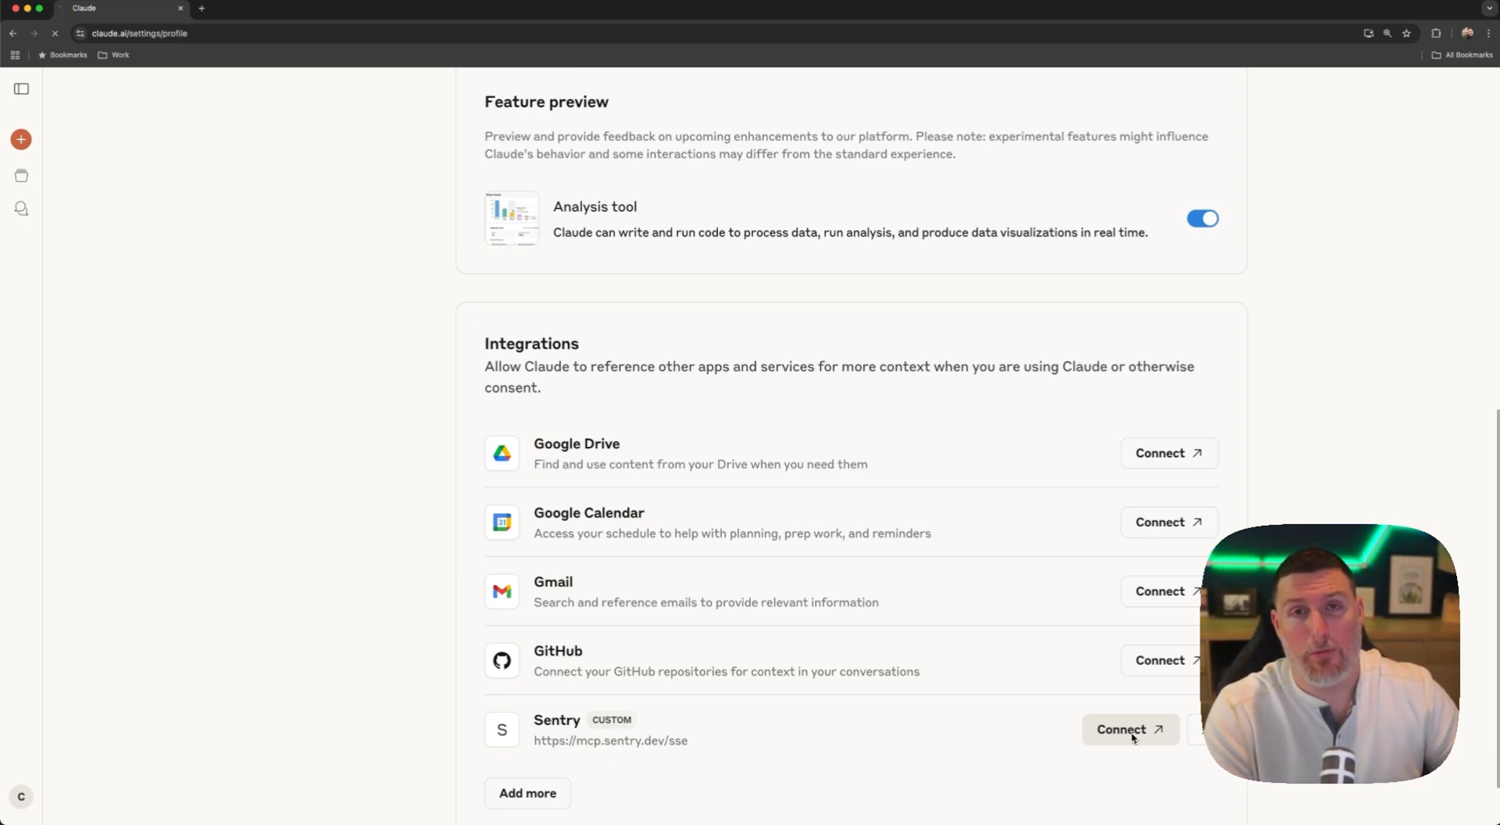
Step: Connect the Sentry integration and return to the integrations list
click(1130, 729)
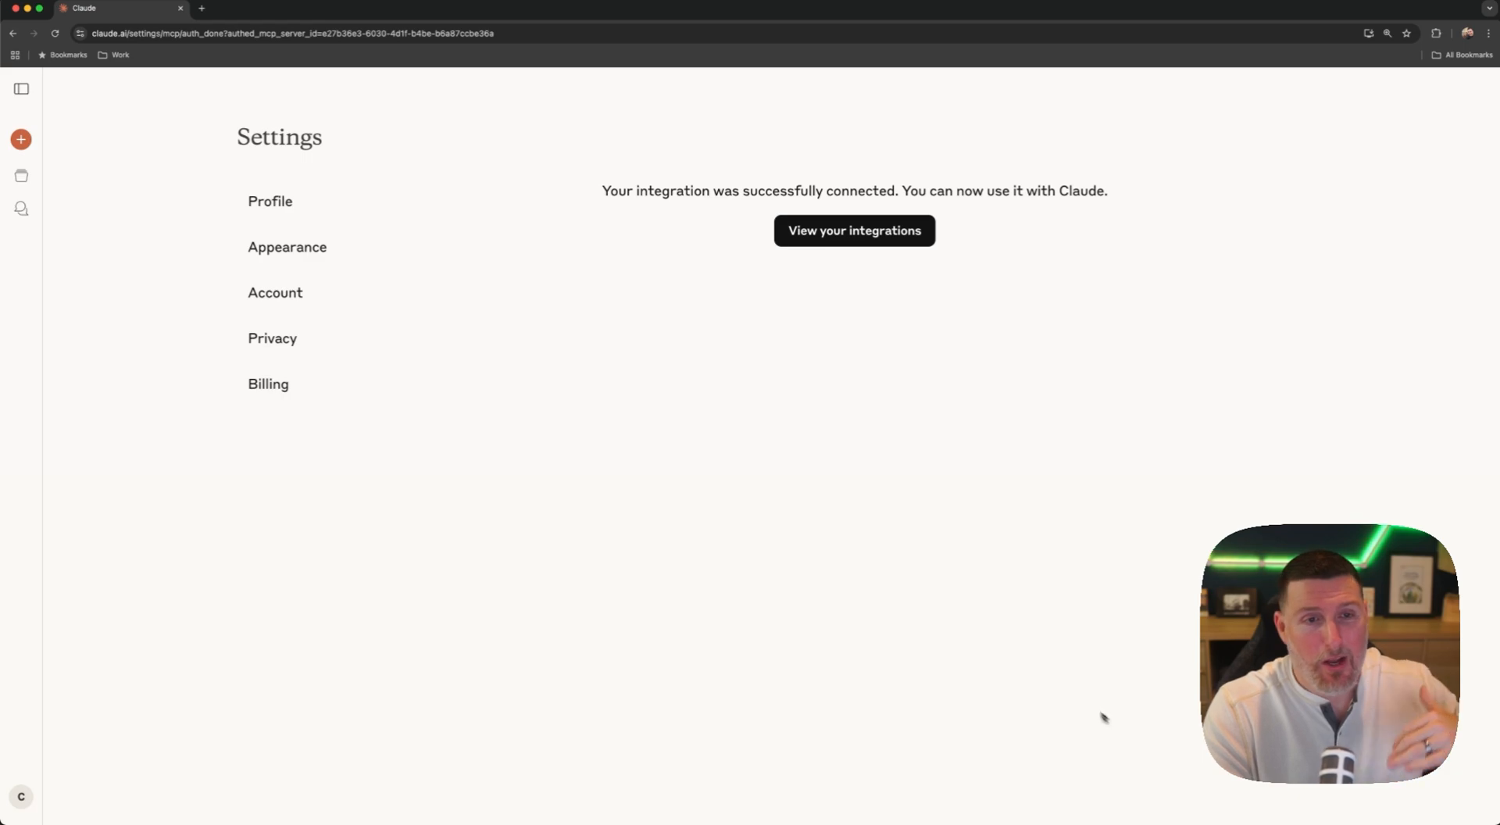
mouse_move(854, 237)
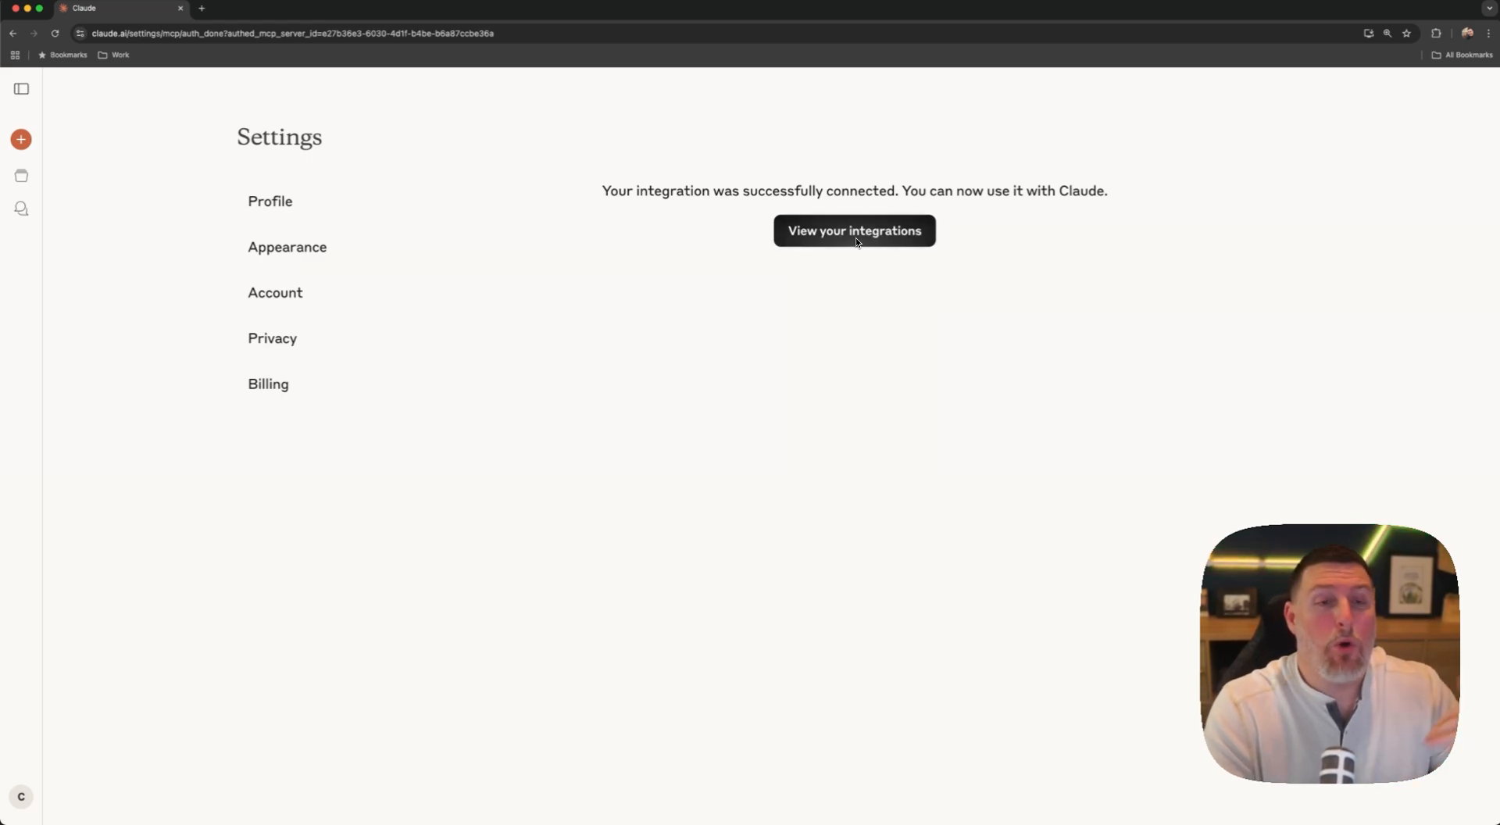
click(852, 231)
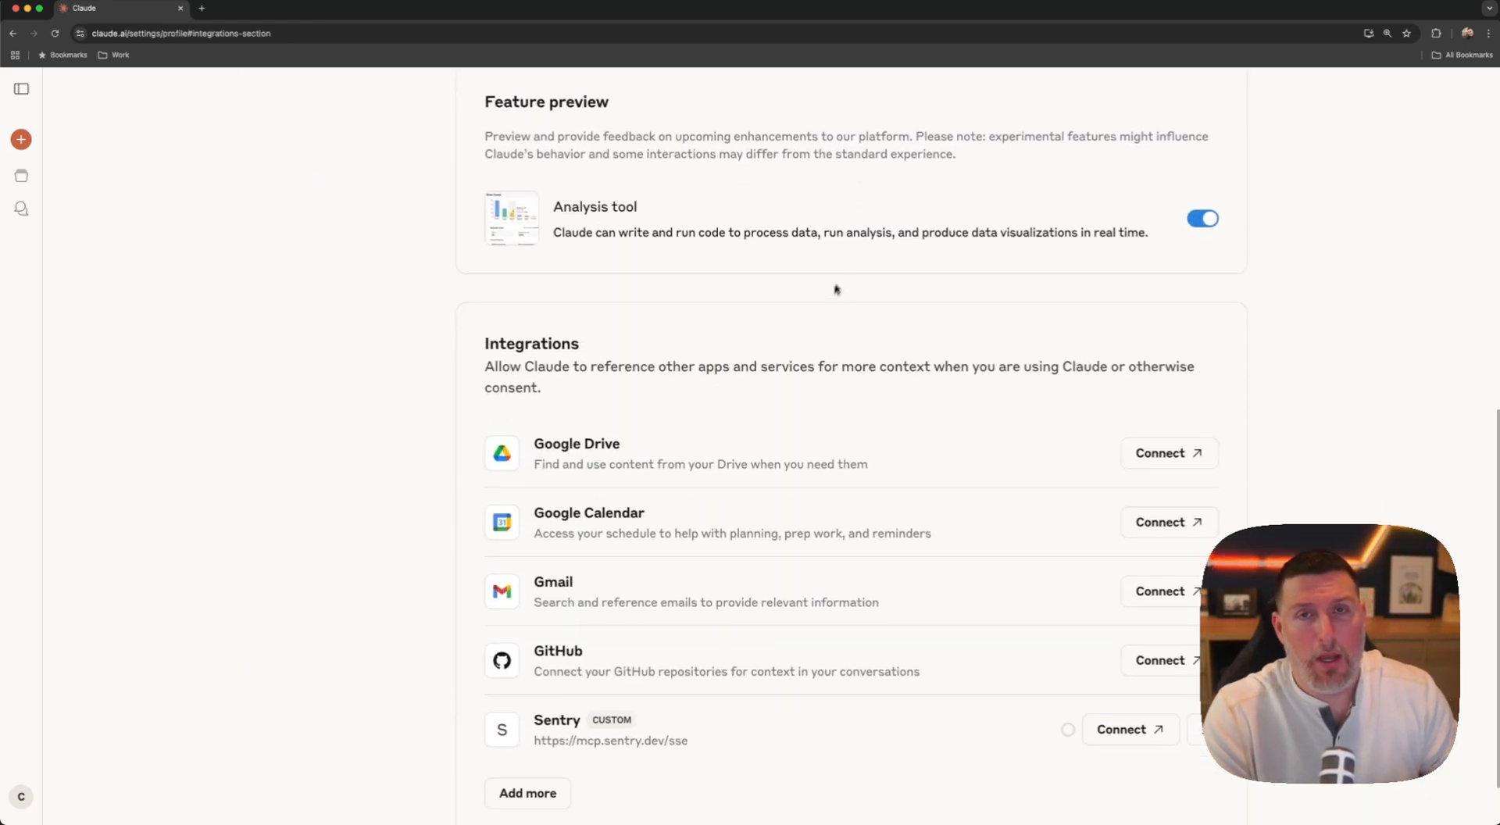
click(1130, 728)
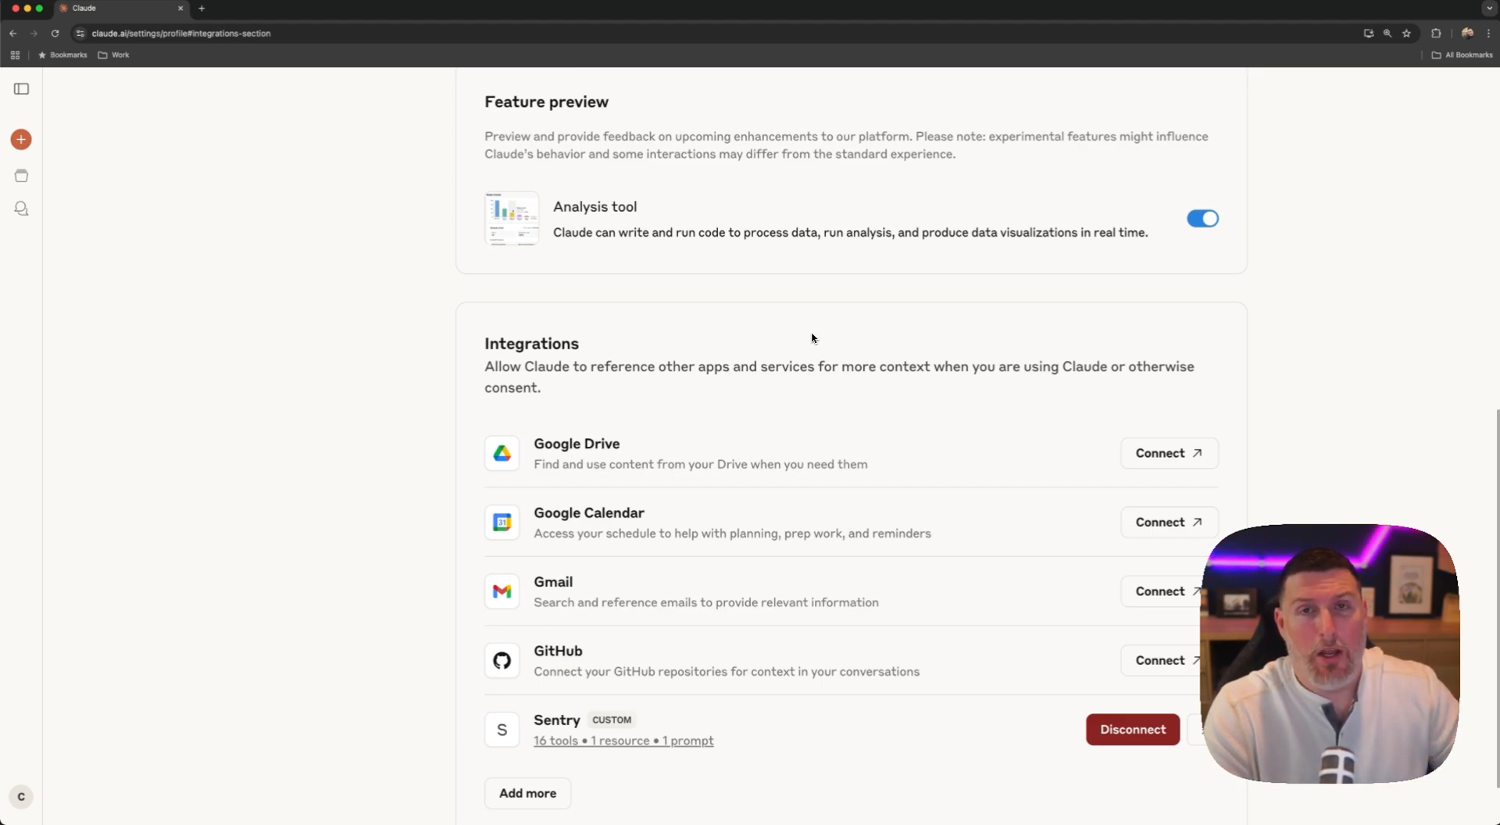
mouse_move(793, 364)
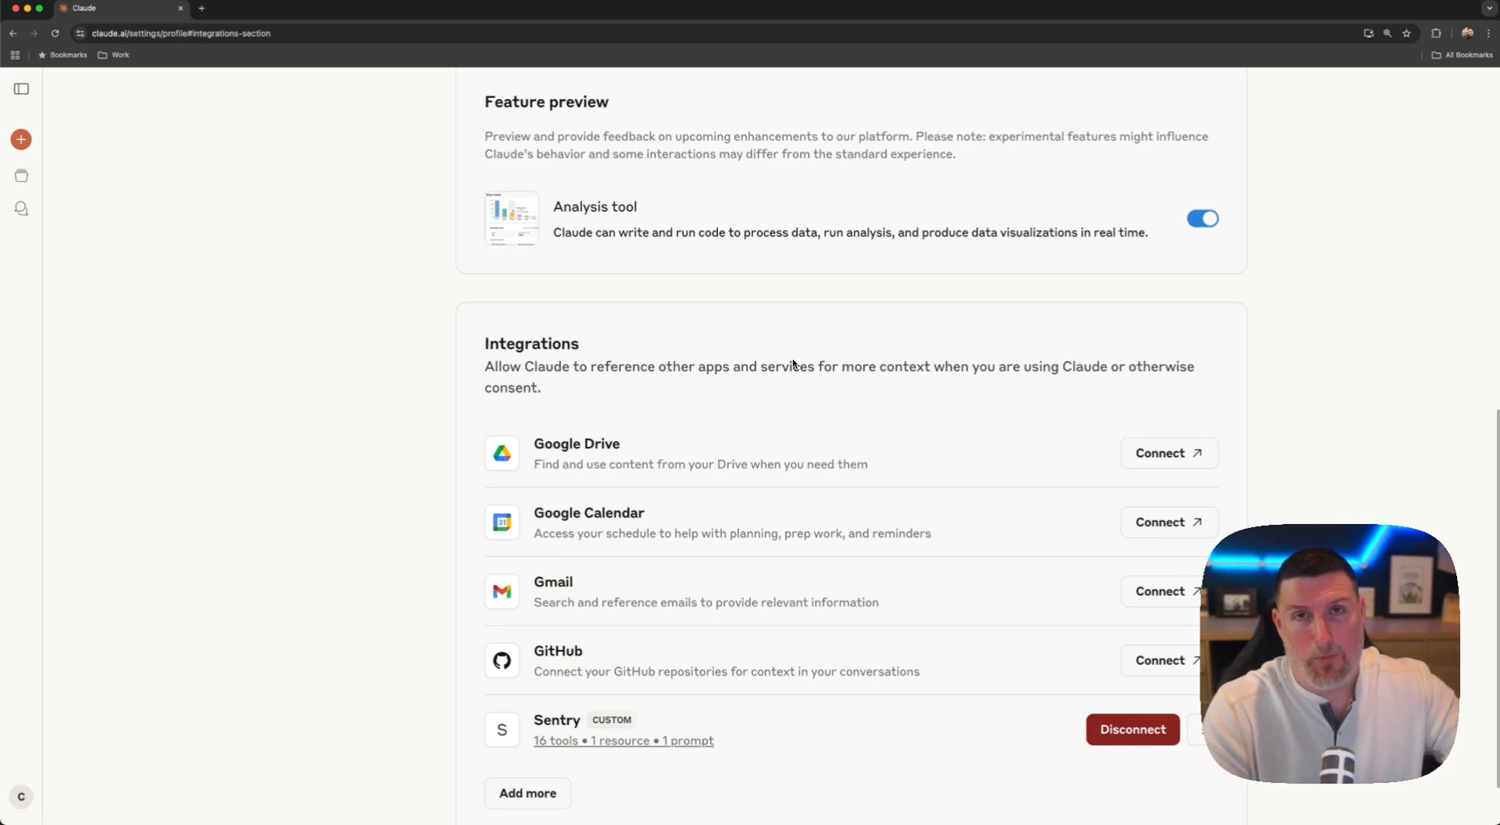
mouse_move(811, 347)
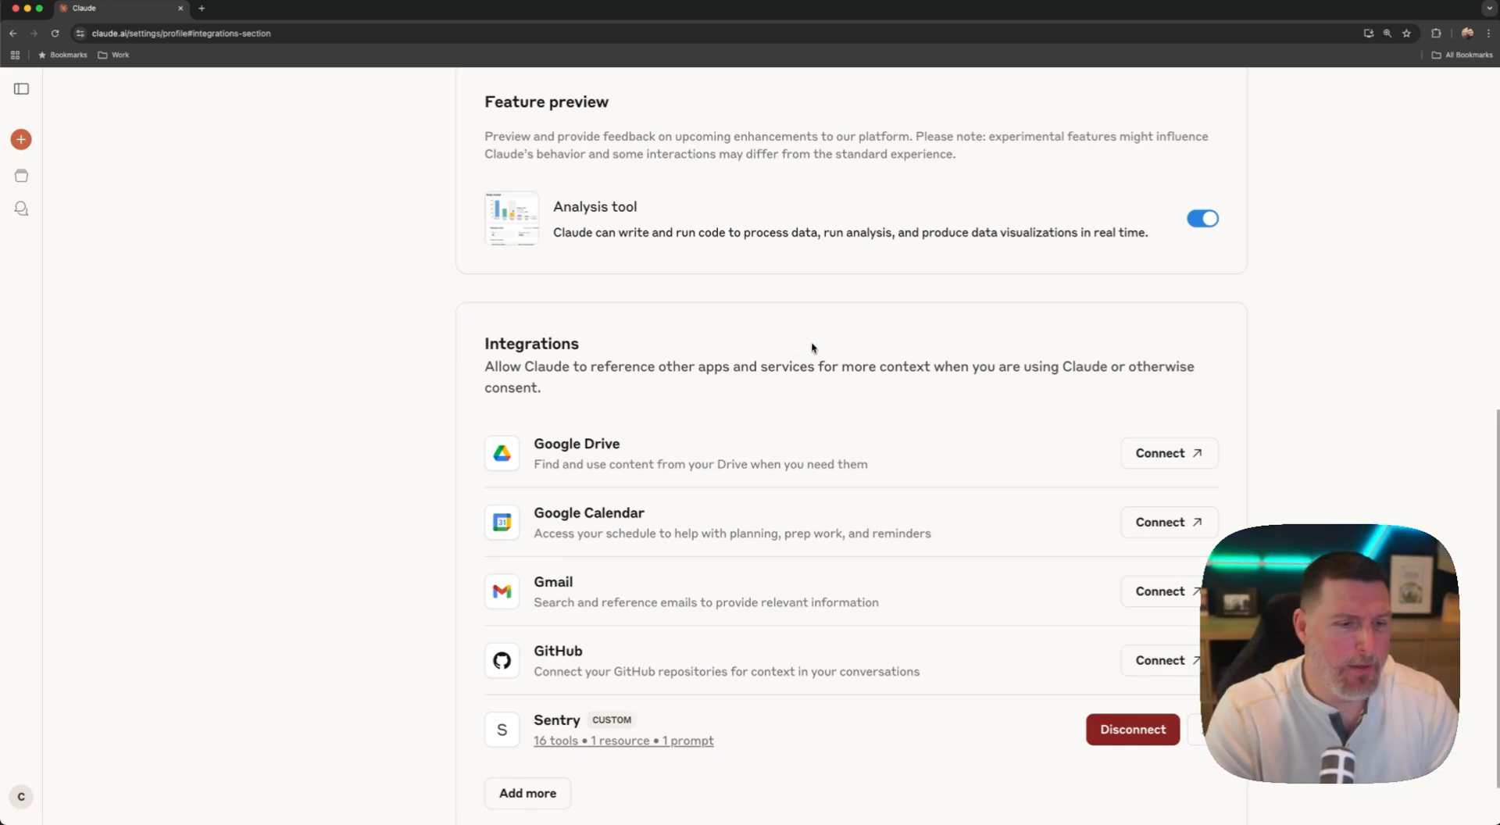
Step: Browse the 16 tools the Sentry integration provides, then close the list
click(622, 740)
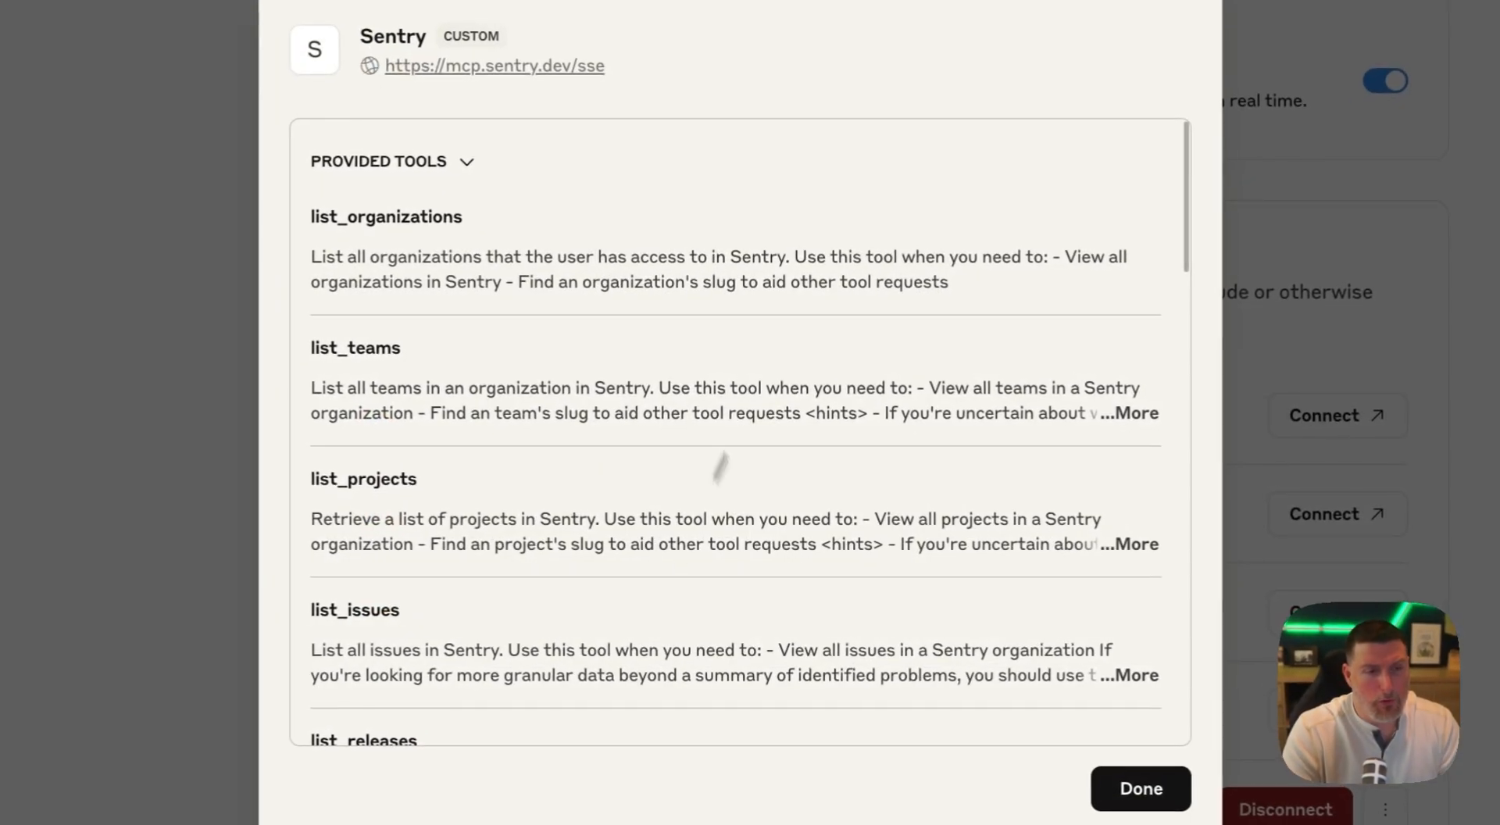
scroll(down, 3)
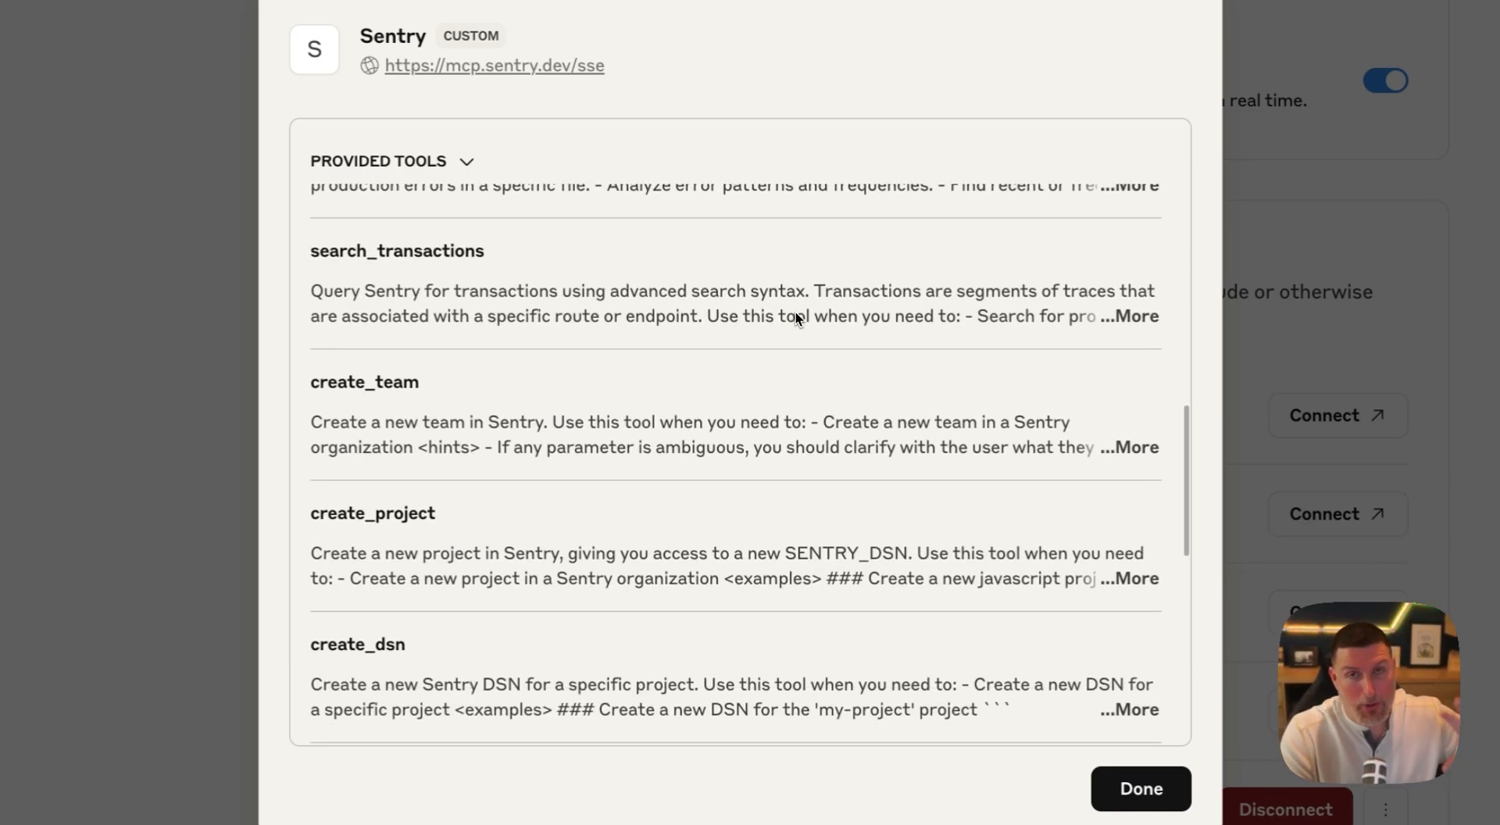
click(1139, 788)
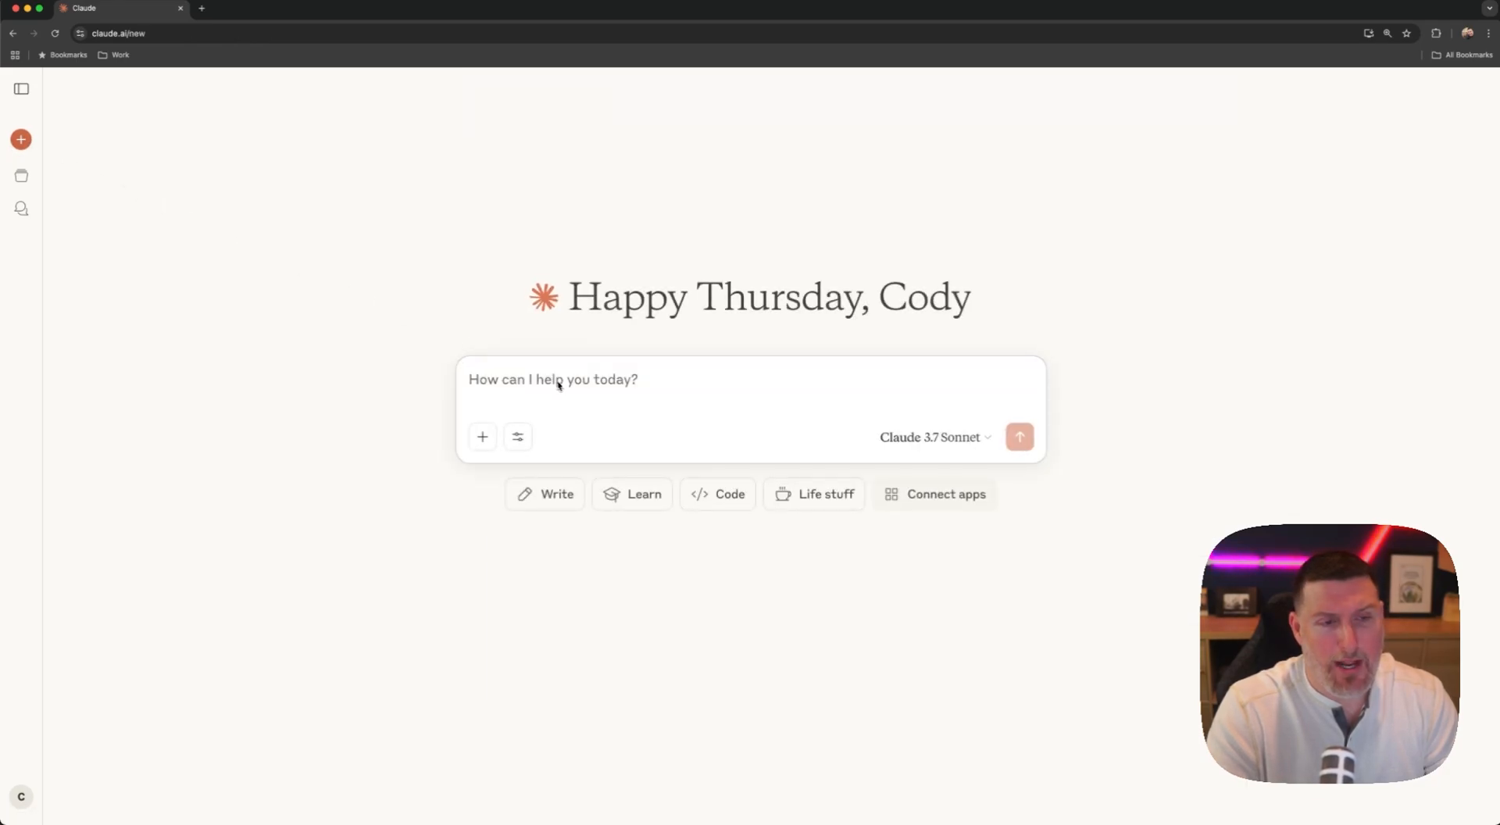
Step: Send 'Tell me about the projects i have access to in Sentry' to Claude
text(Tel)
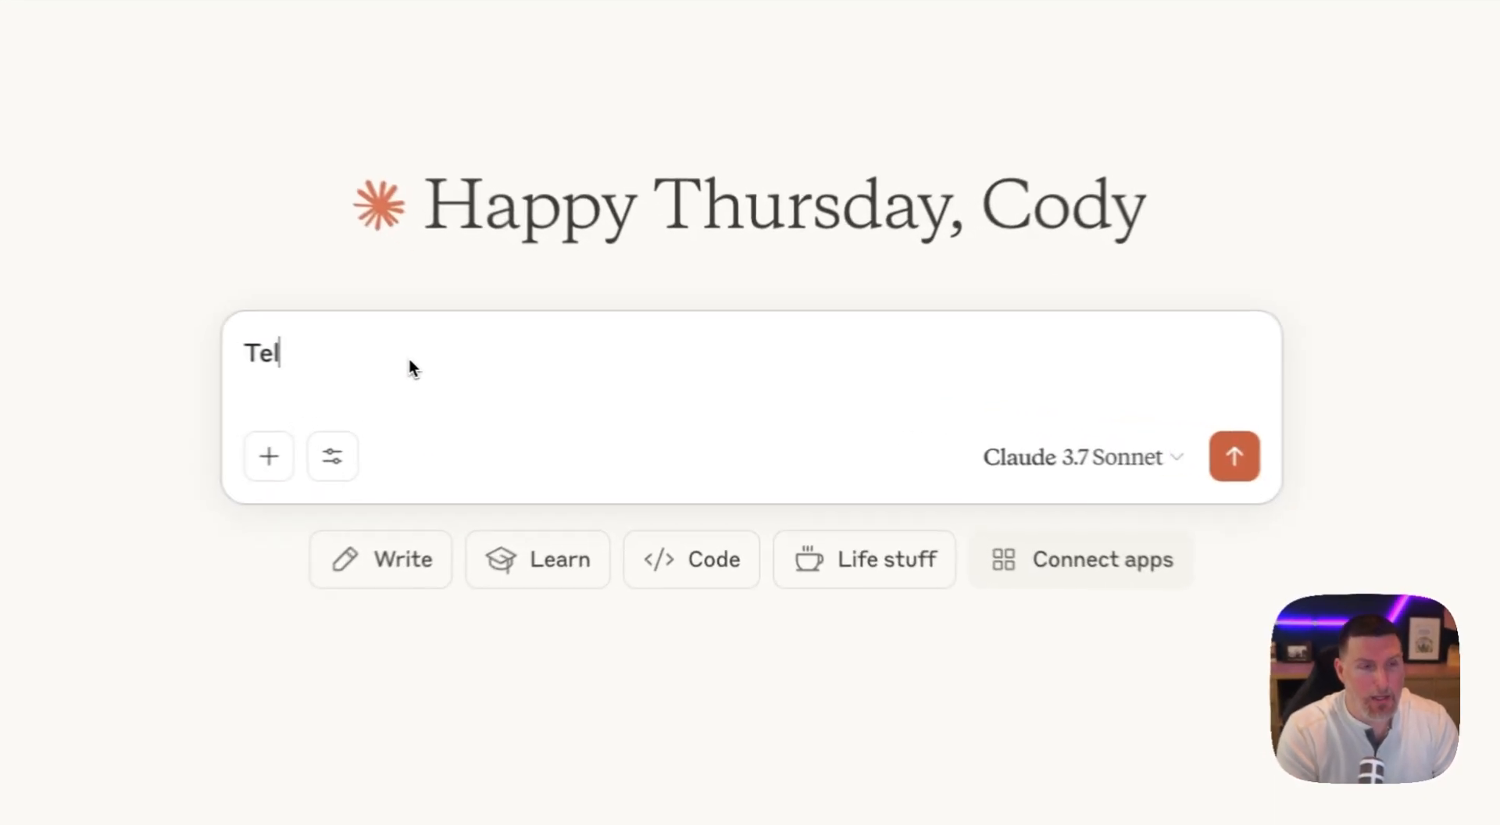
text(l me about the projects i)
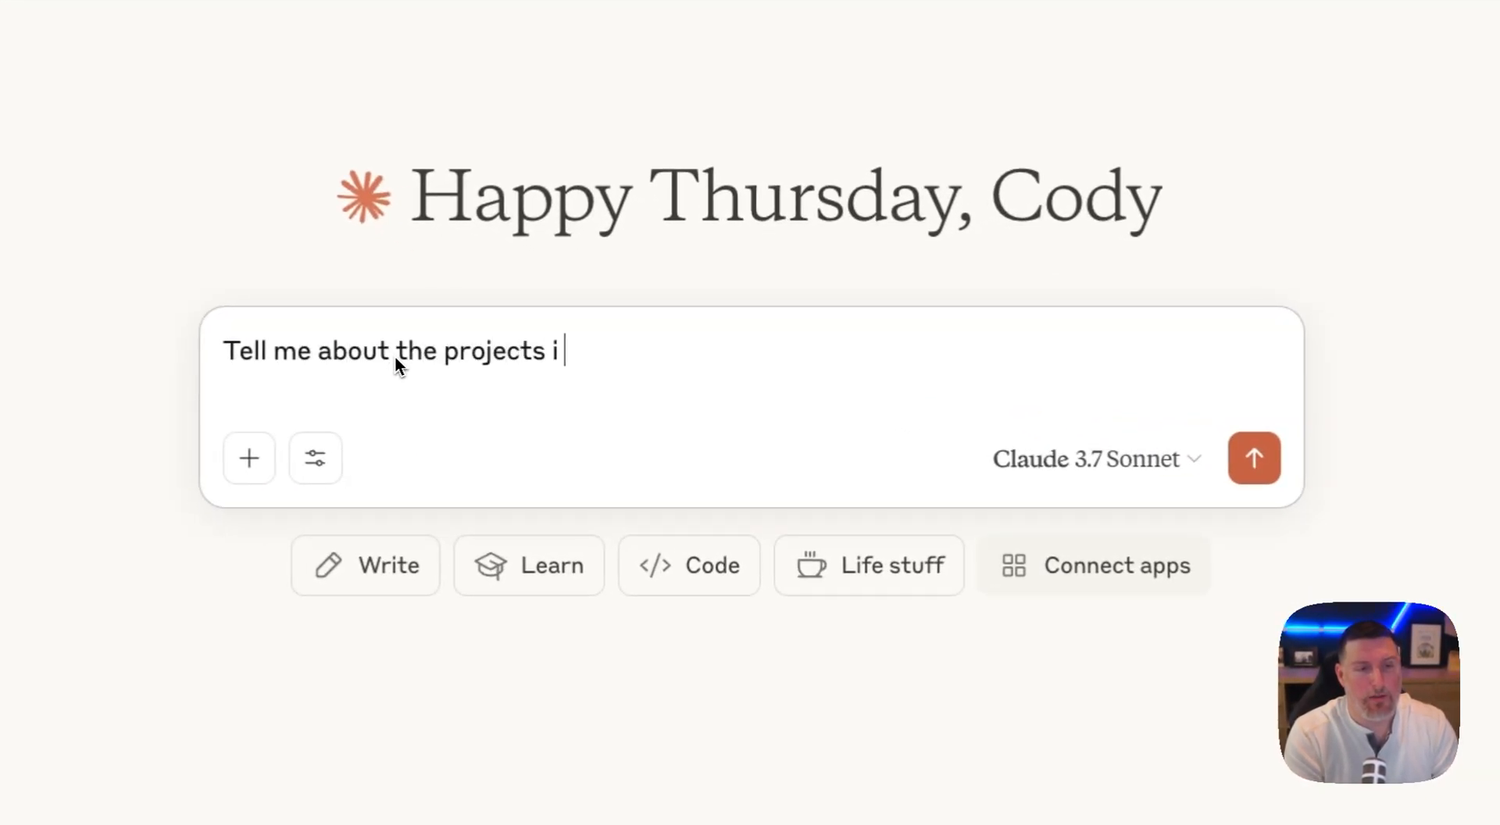
text(have access to in Sentry)
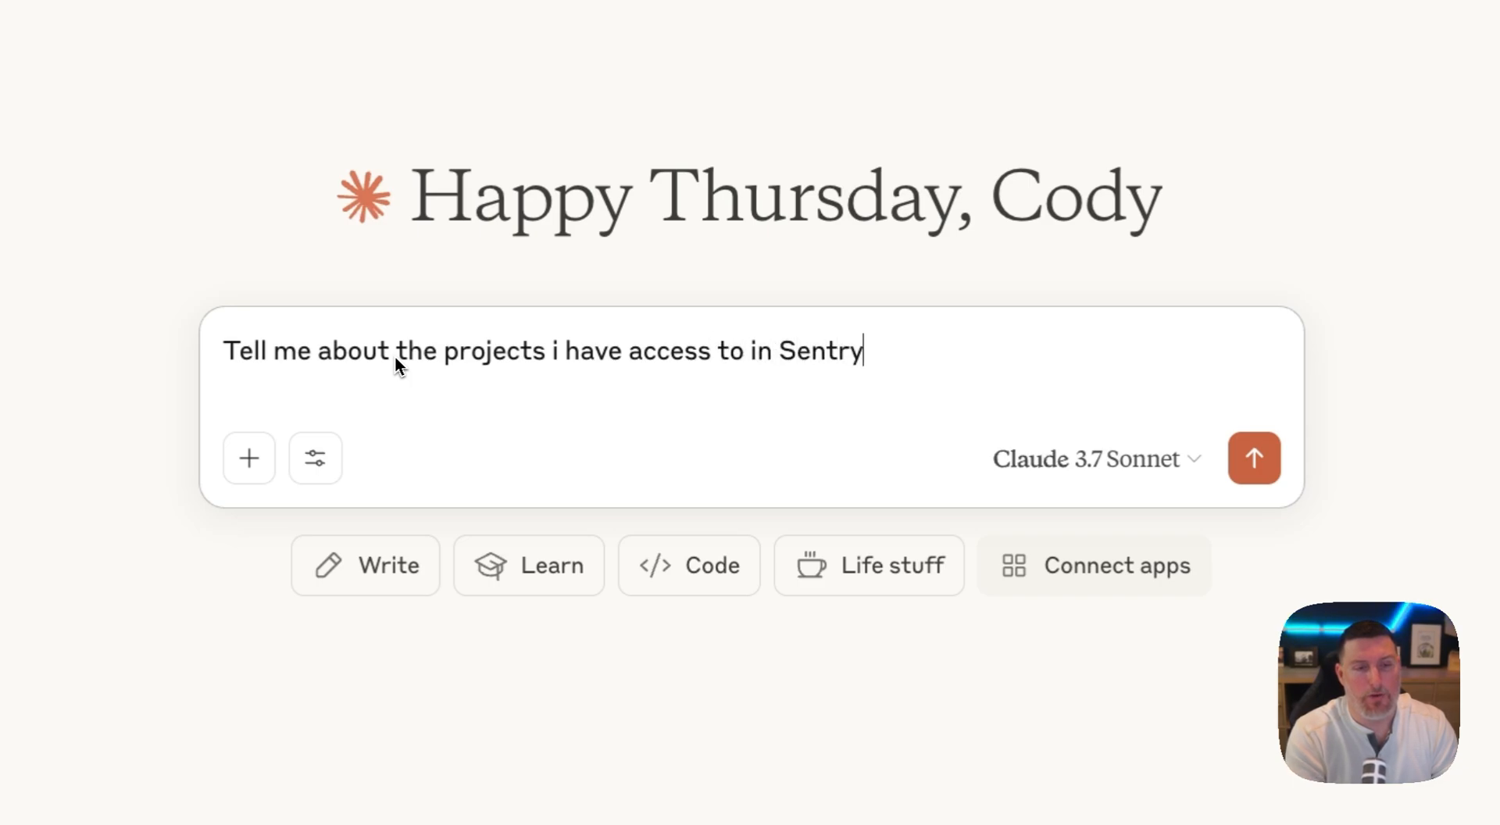
click(1254, 457)
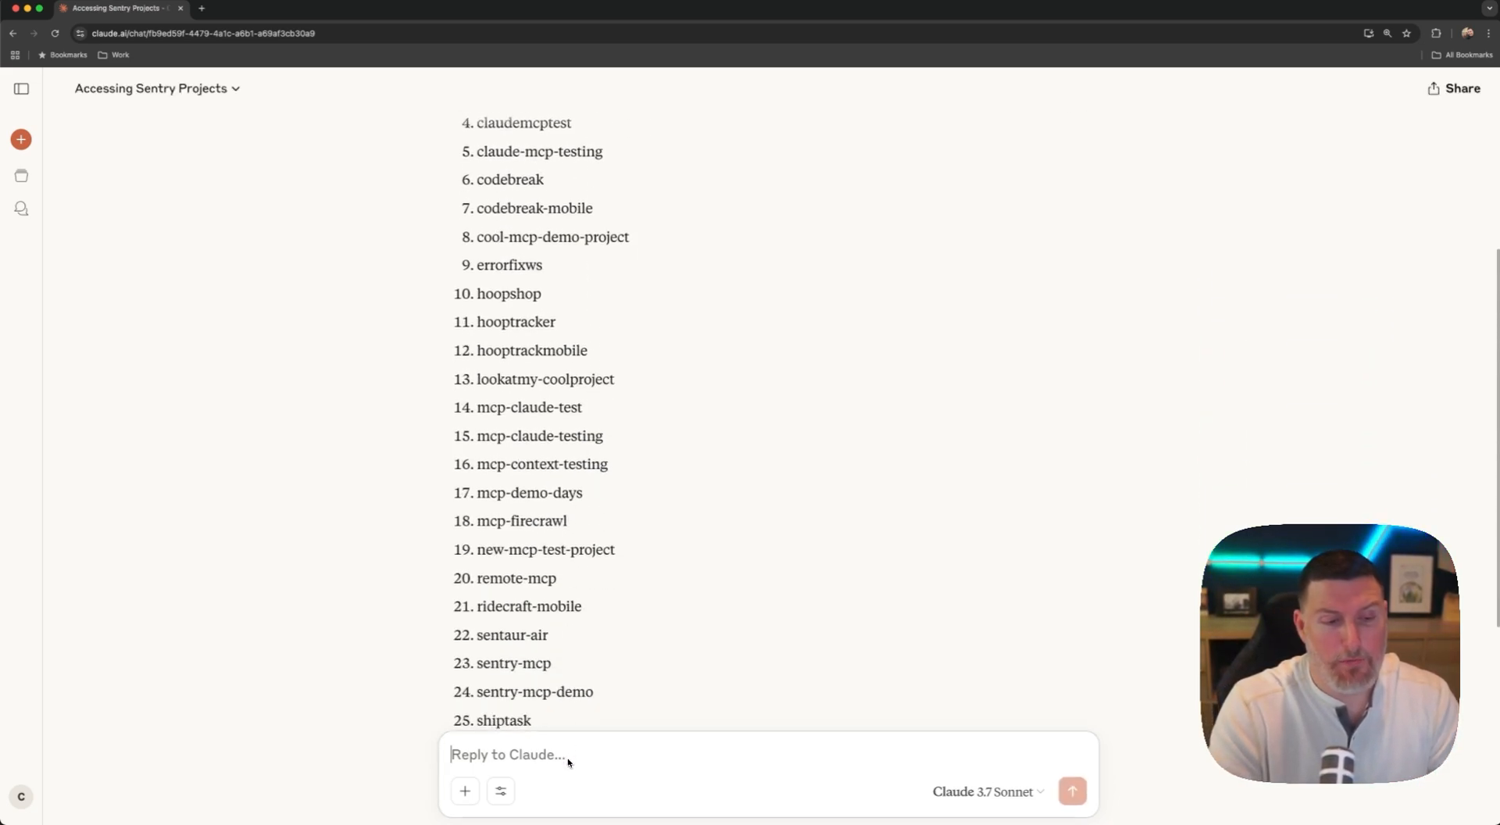
Step: Ask Claude 'Tell me more about the unborked project'
text(Tell me more a)
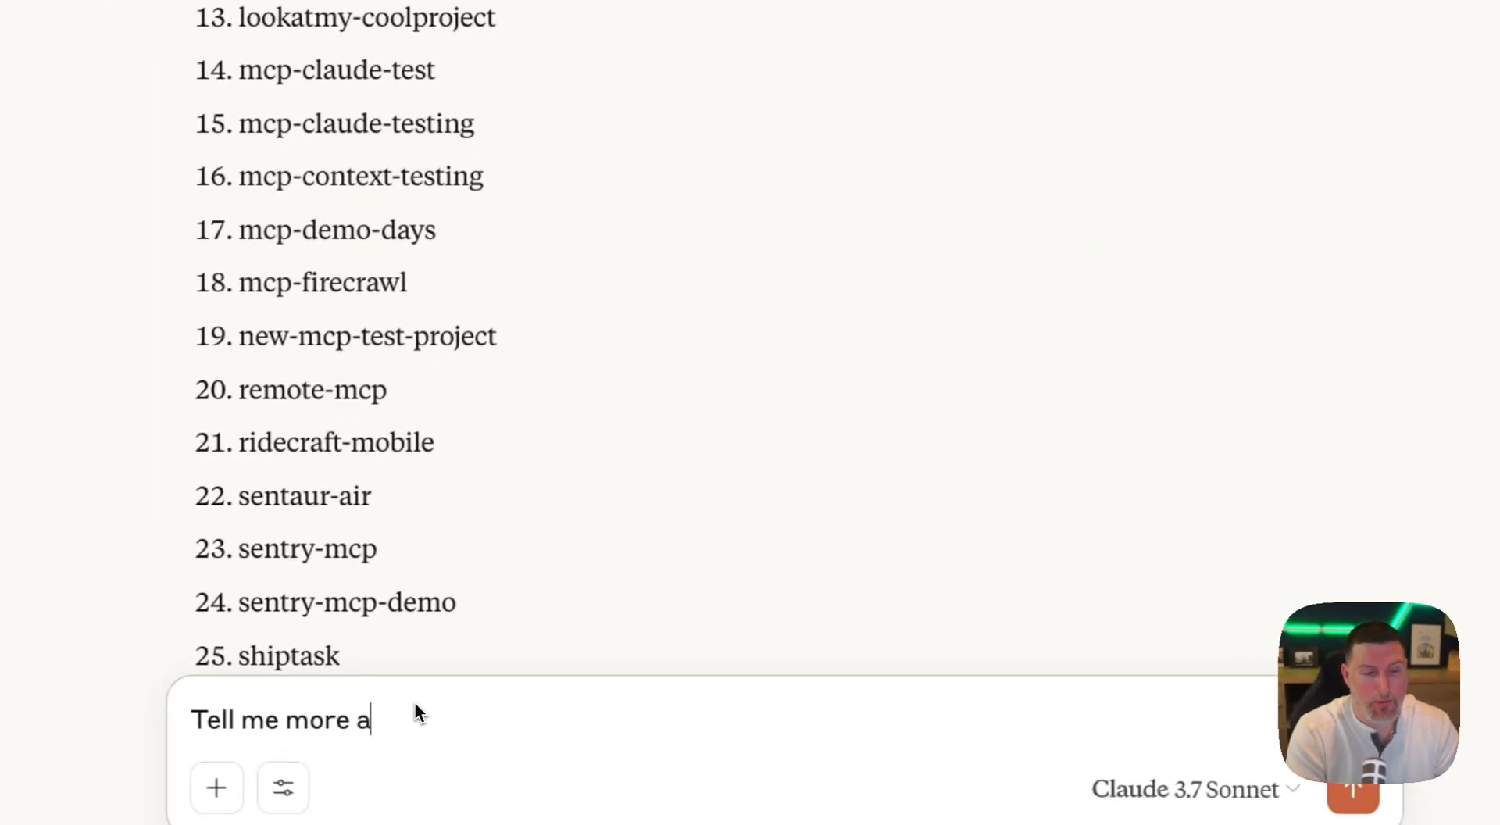
text(bout the unborked project)
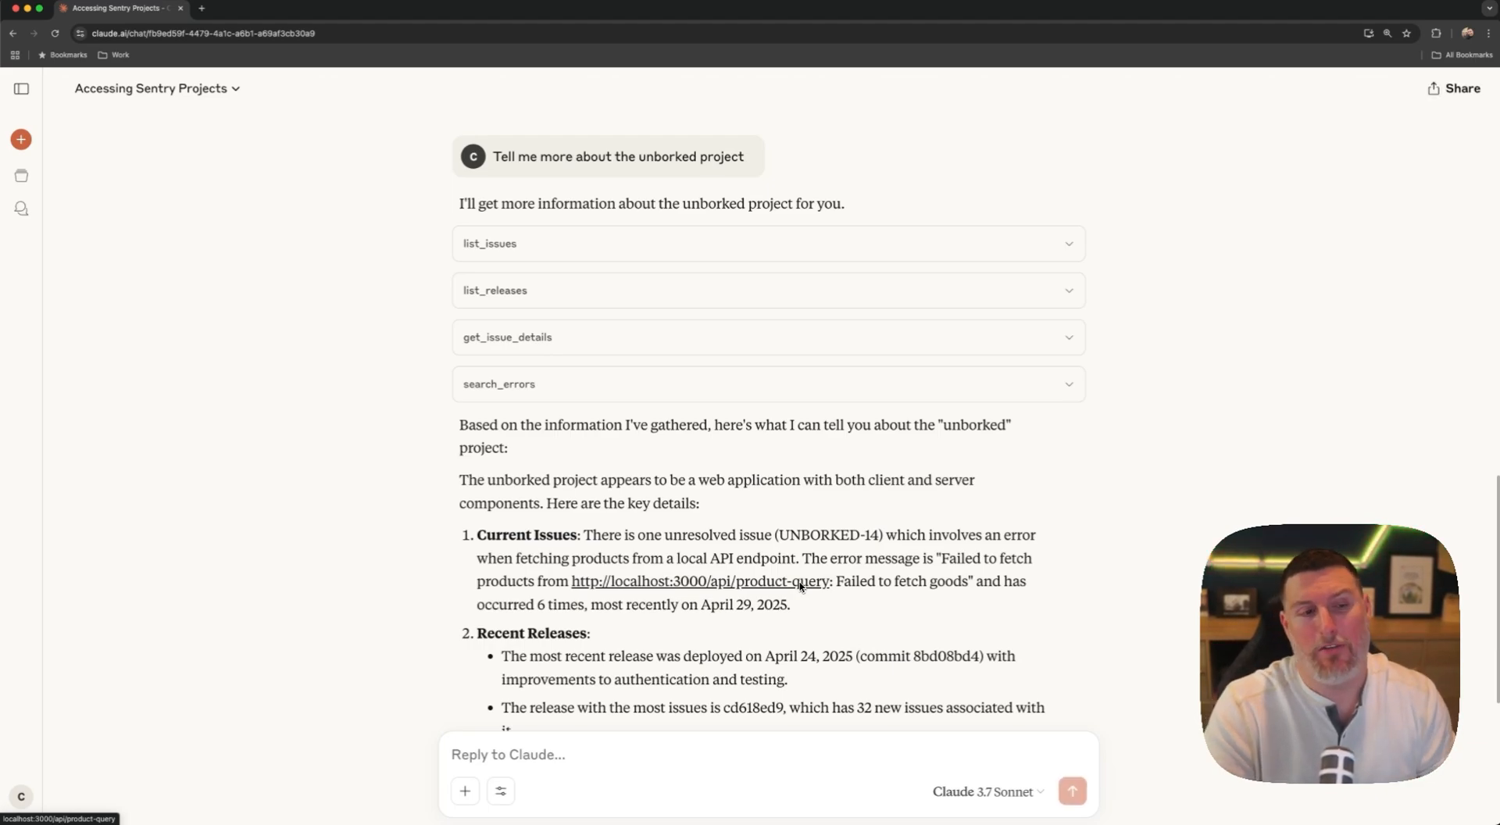
scroll(down, 3)
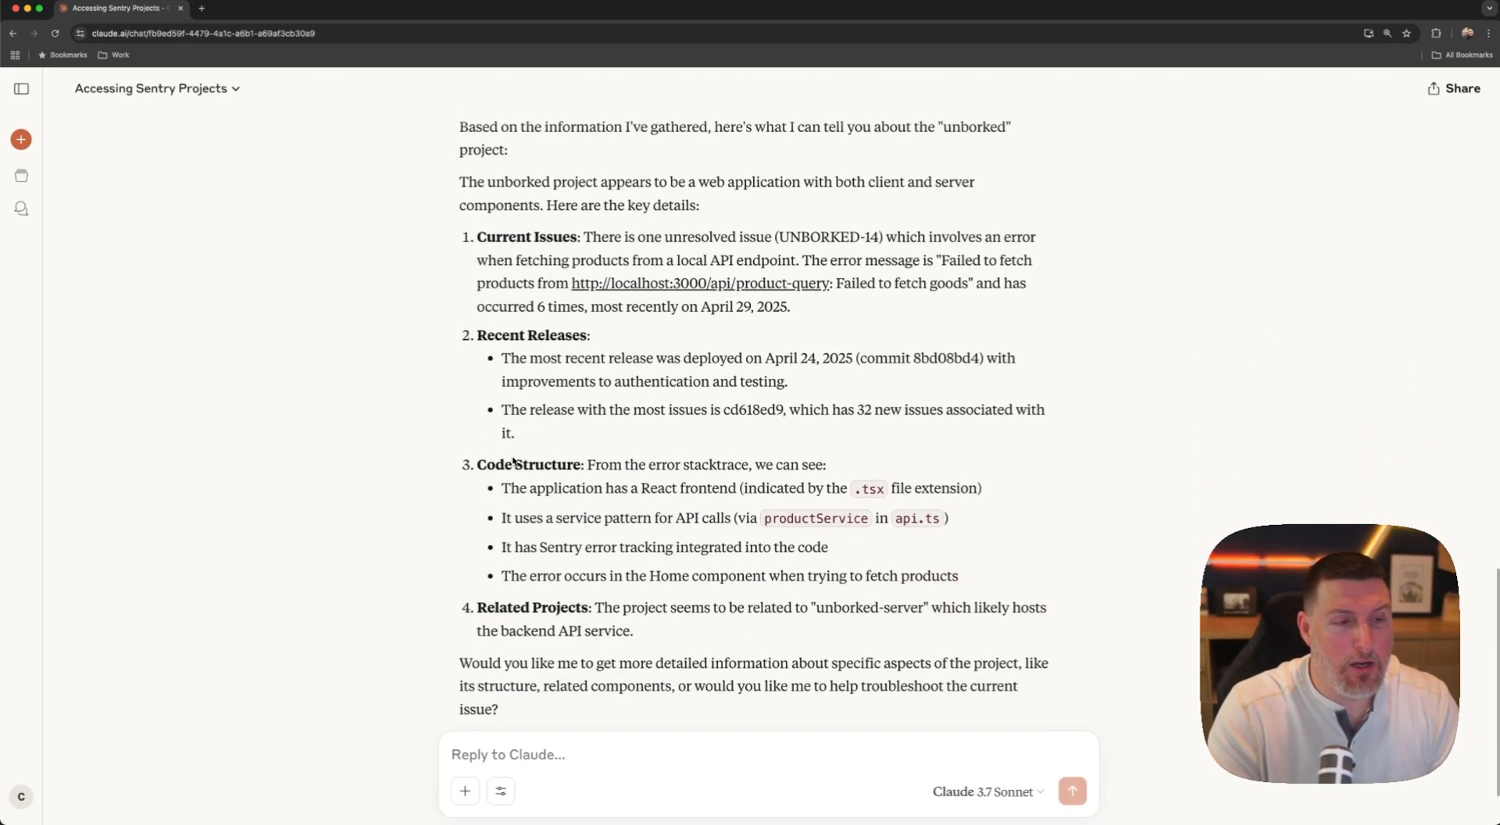
scroll(down, 3)
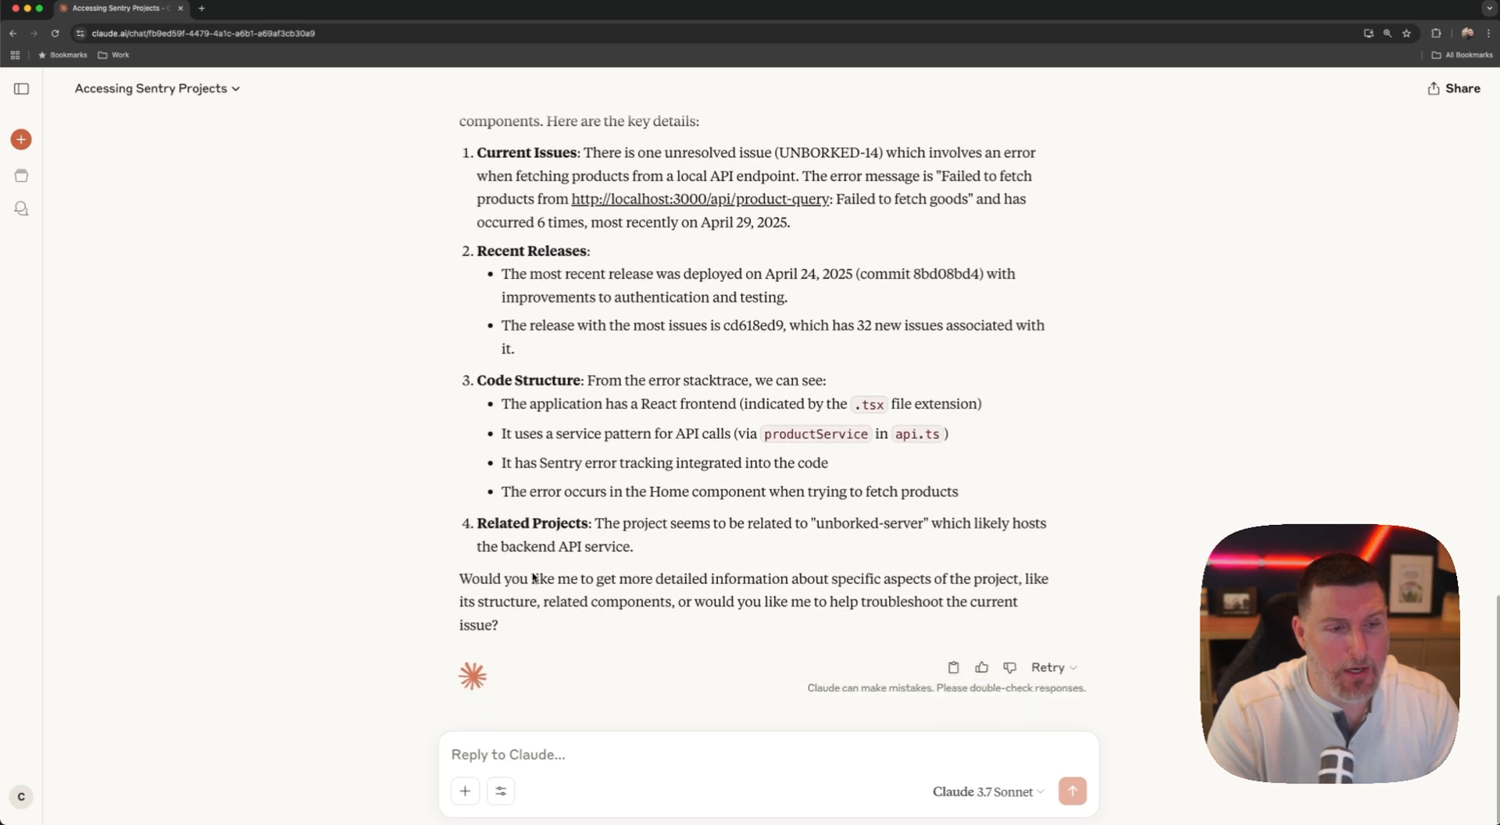
scroll(up, 3)
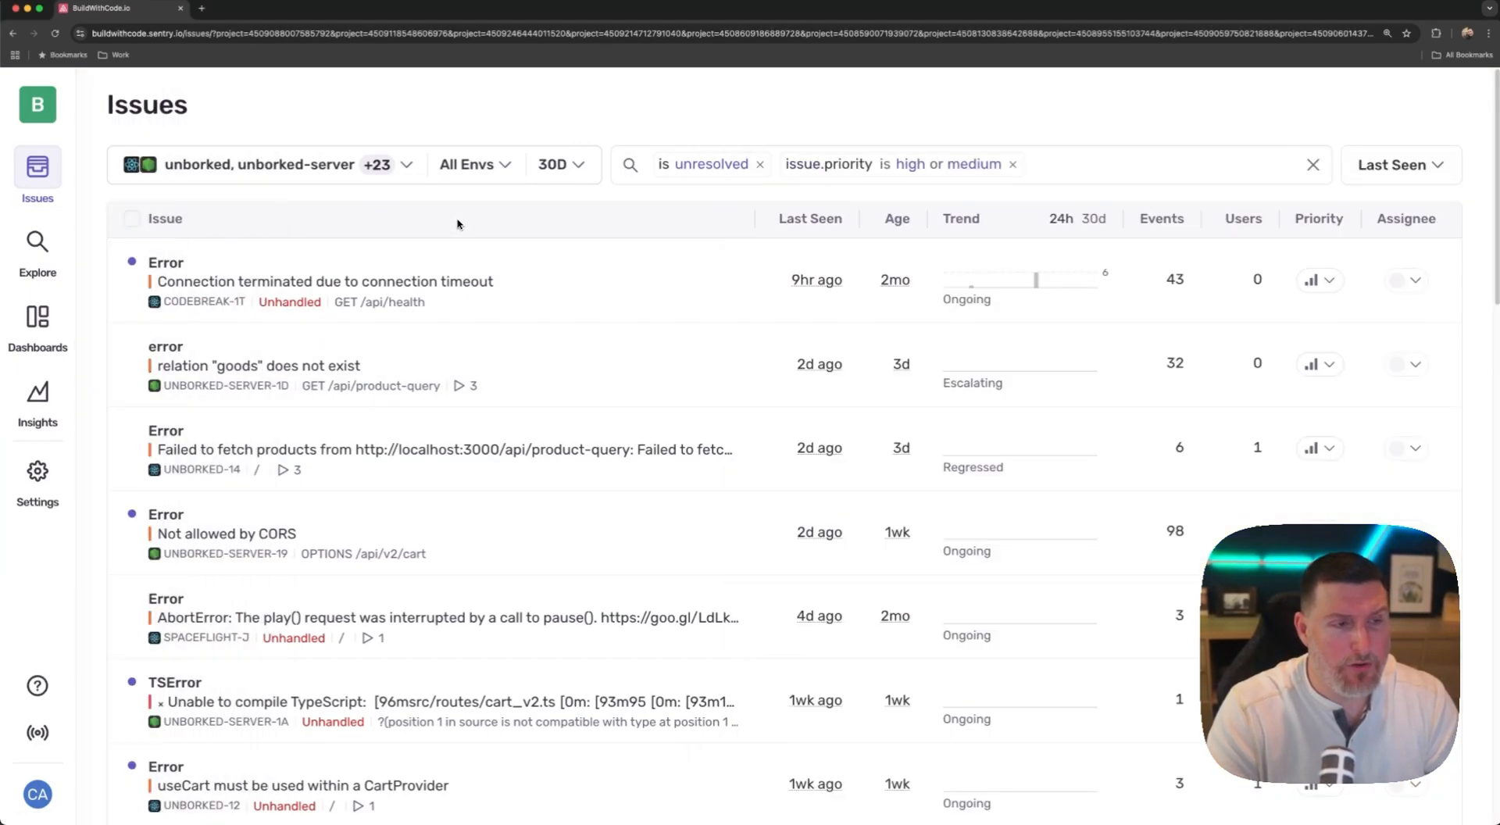
mouse_move(166, 430)
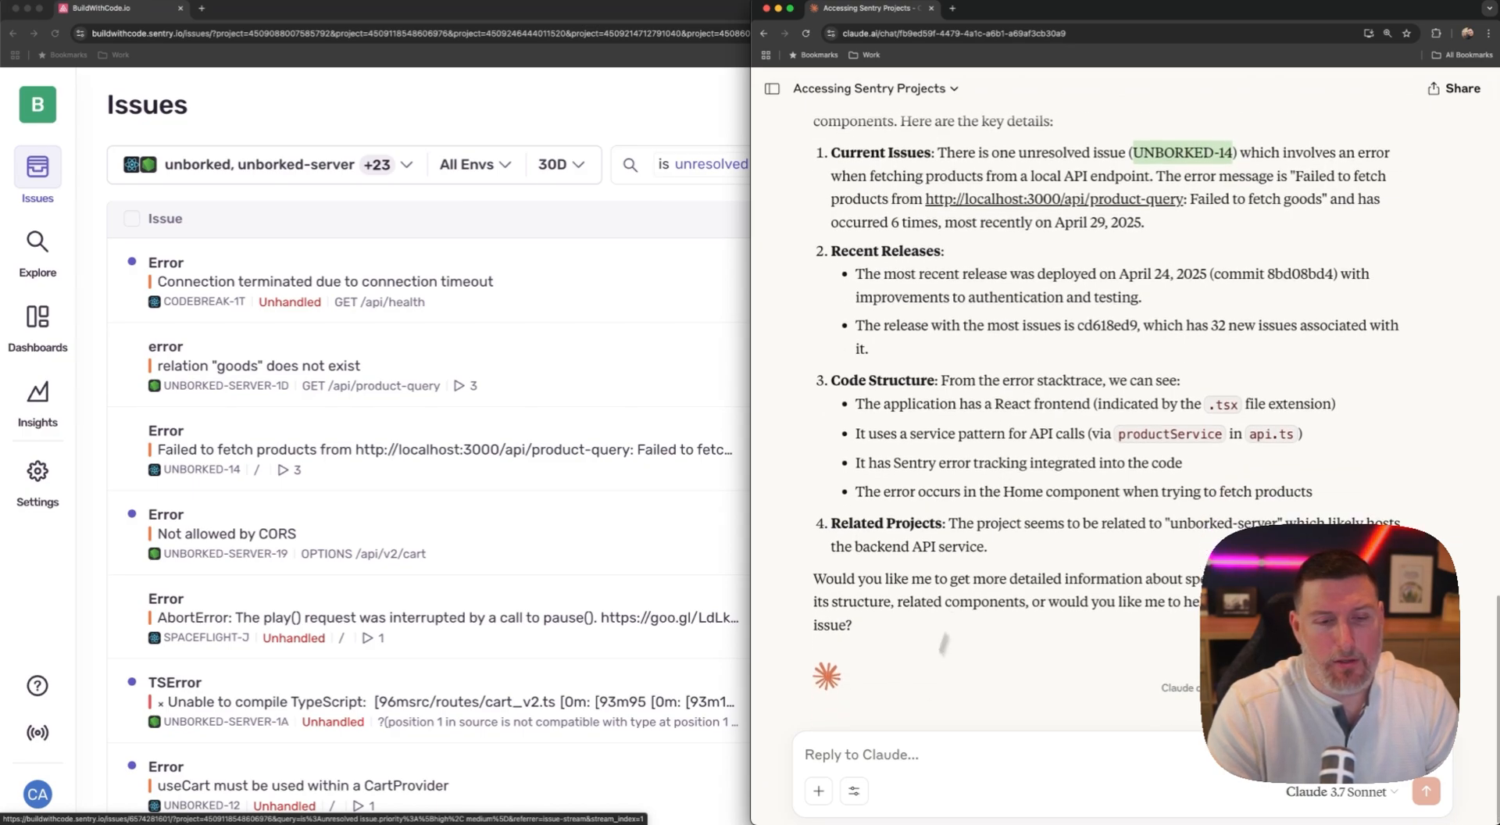
Step: Begin typing a follow-up question beside Sentry's Issues list
text(Tell me abo)
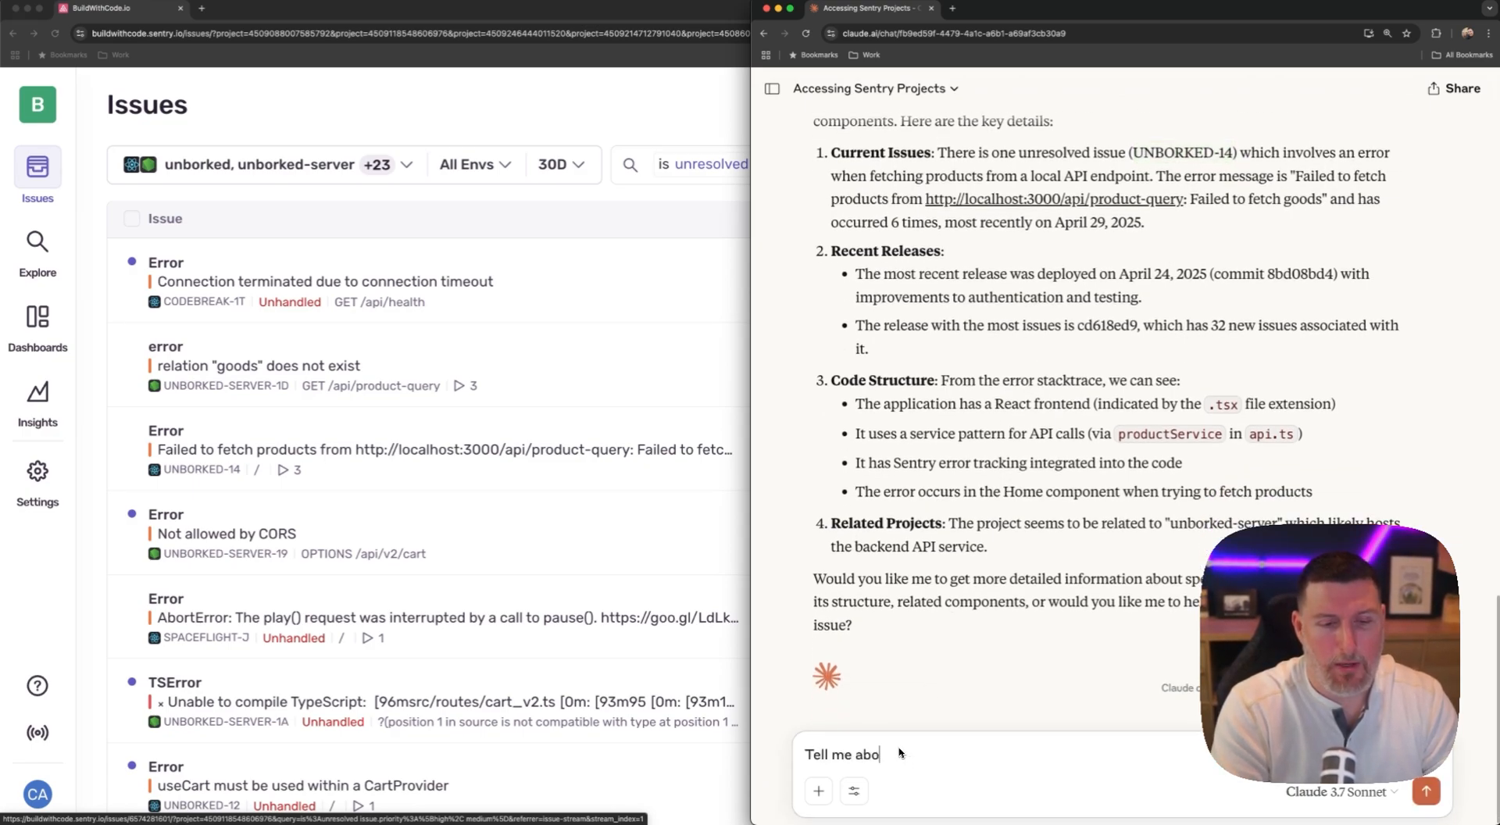
Step: Send the UNBORKED-14 last-autofix question and allow the Sentry autofix status tool
text(ut the last autofix)
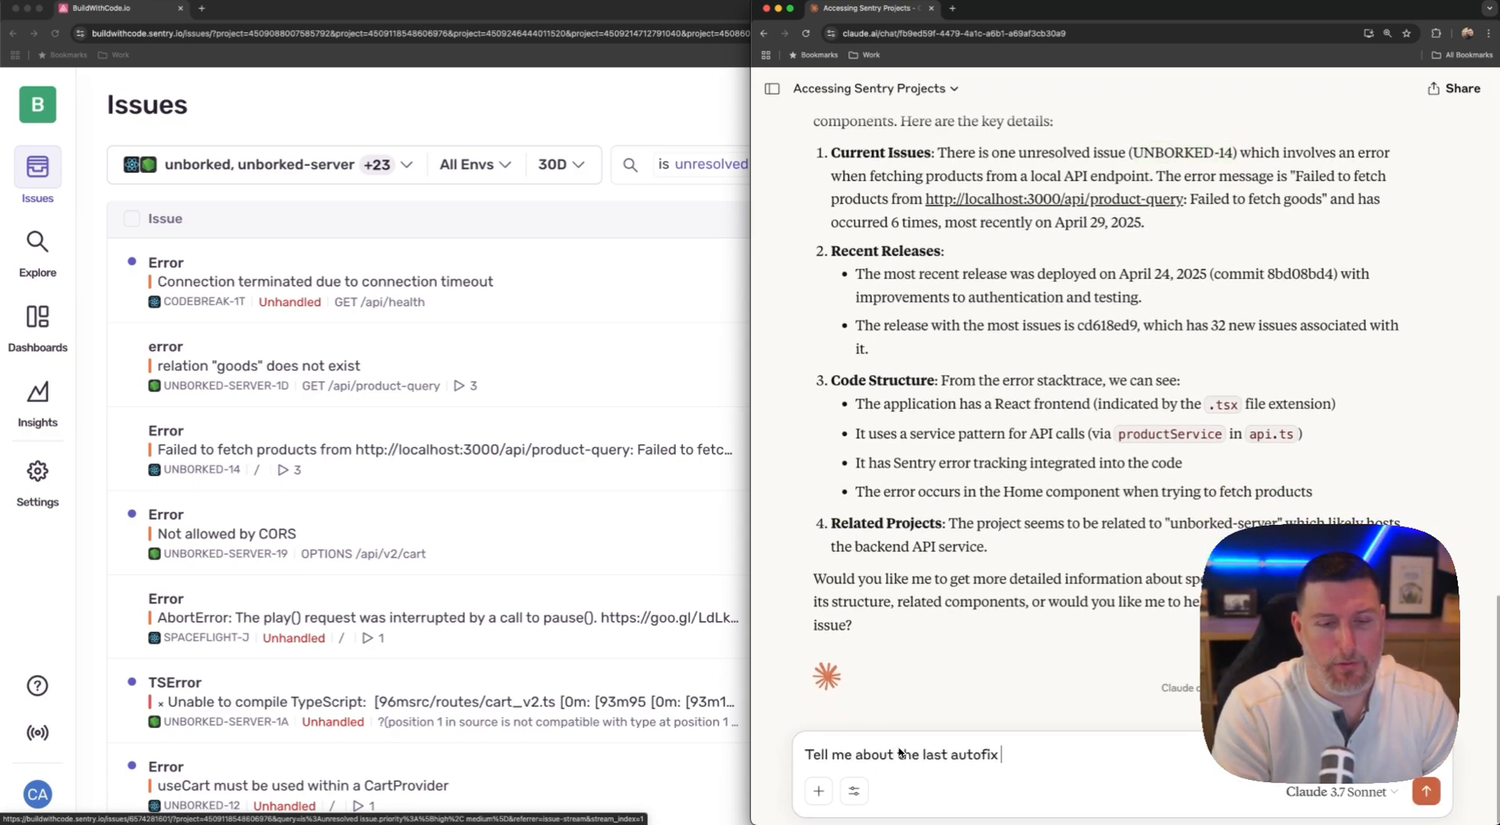
key(Return)
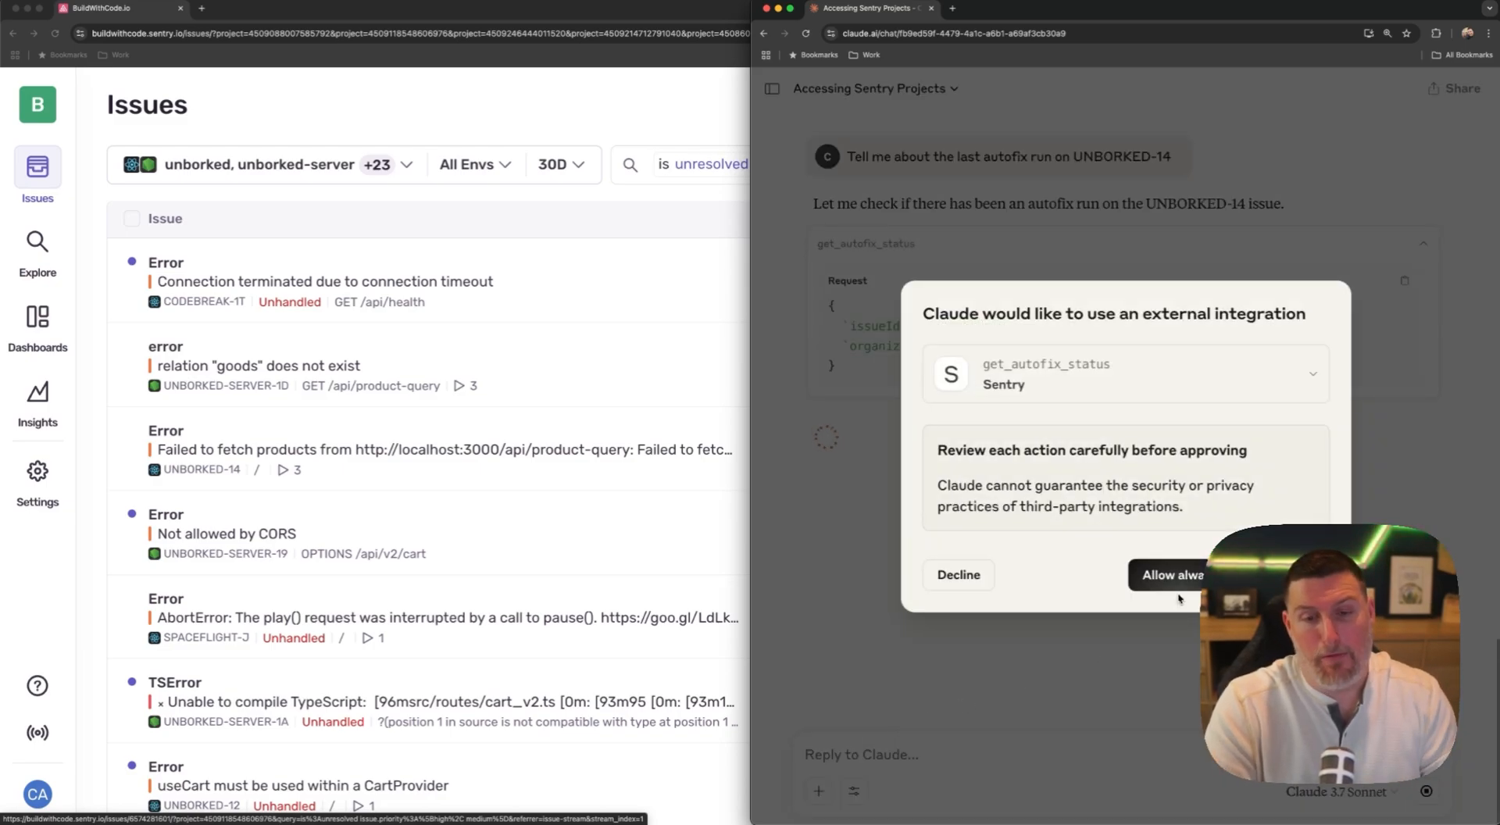
click(1170, 574)
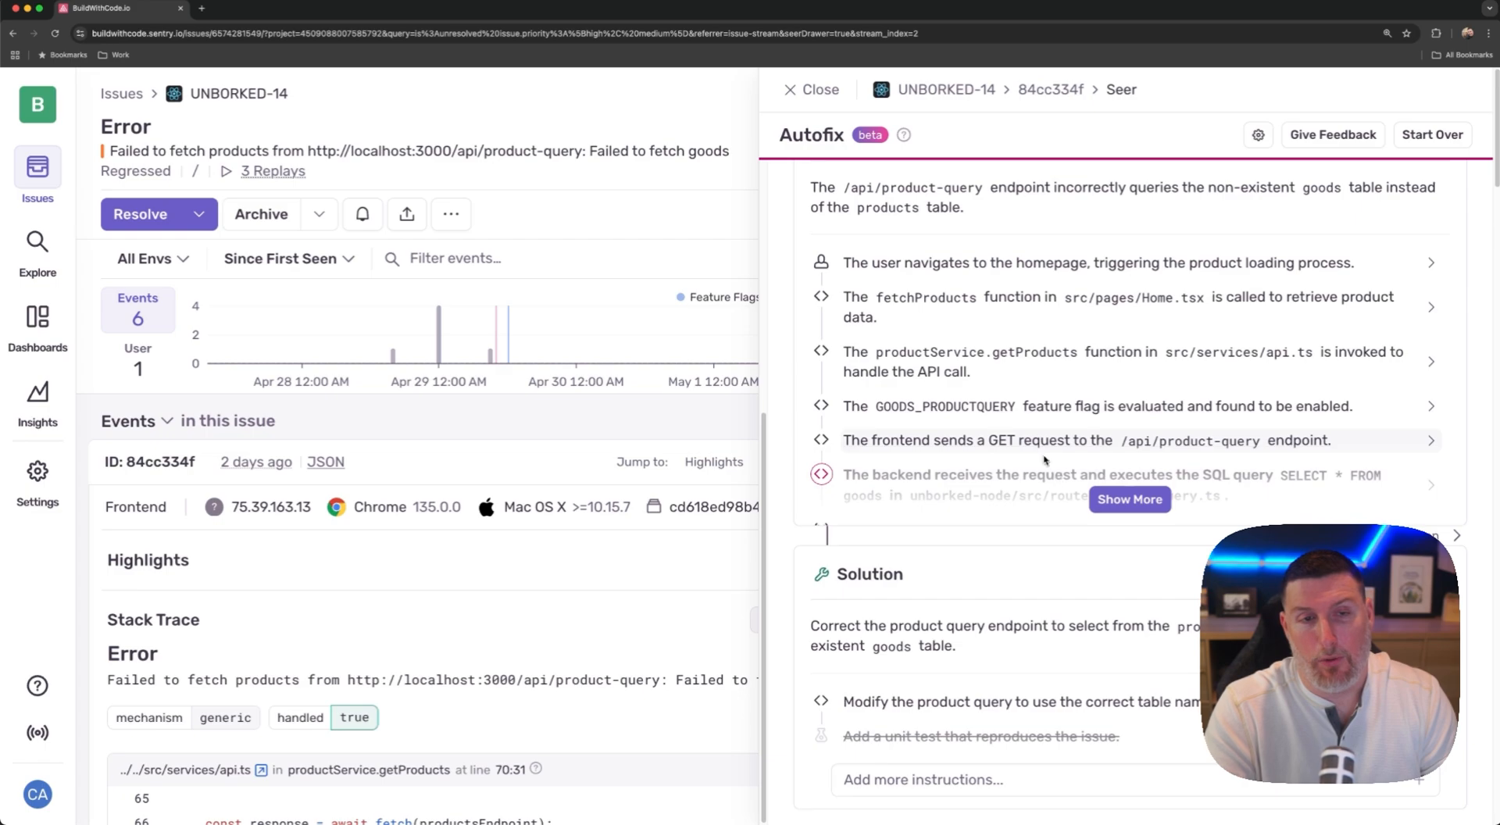
Step: Review UNBORKED-14's Autofix root cause and solution in Sentry, then return to Claude
scroll(up, 3)
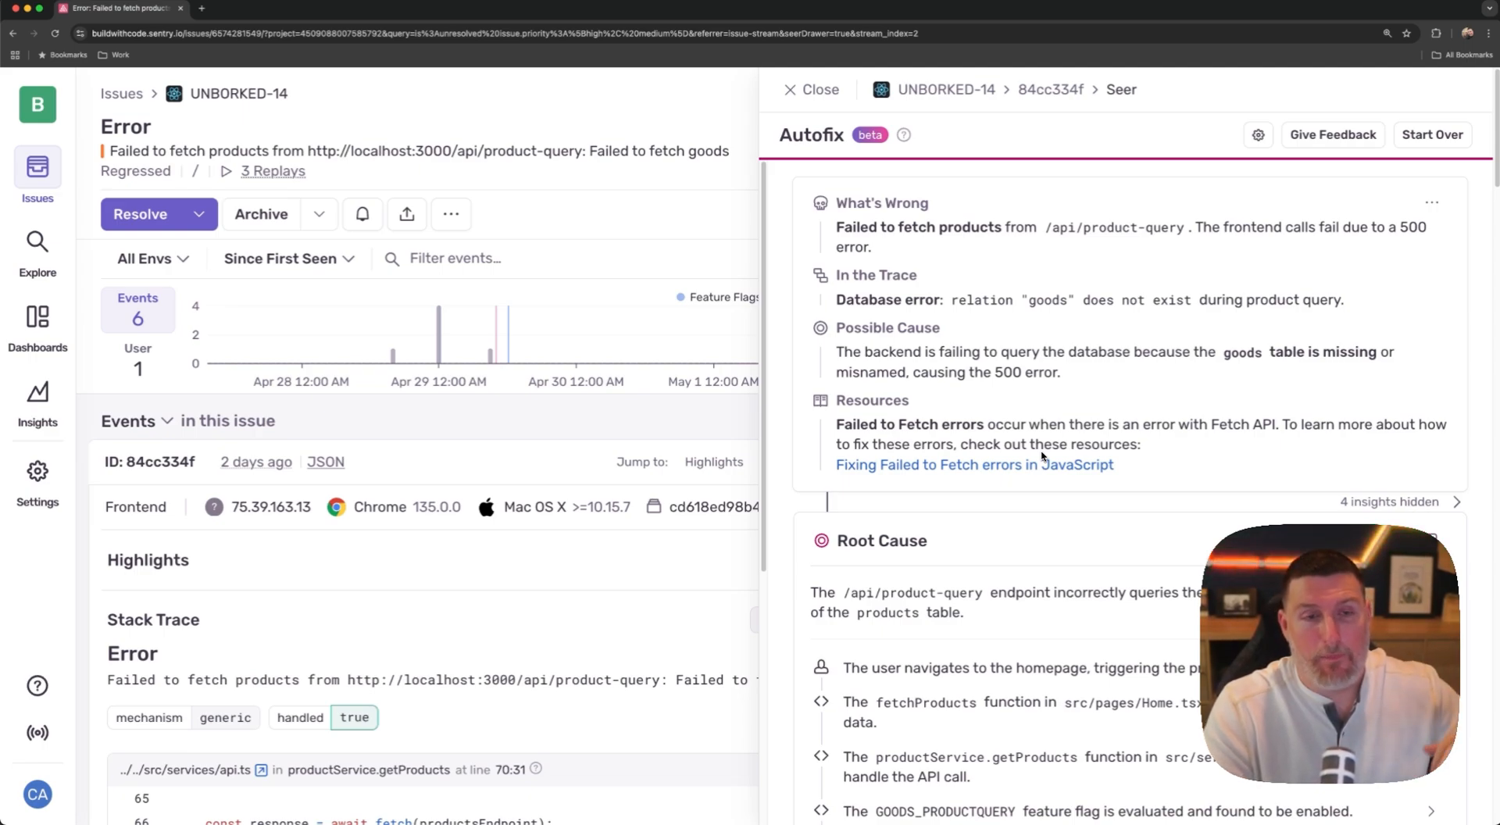
scroll(down, 3)
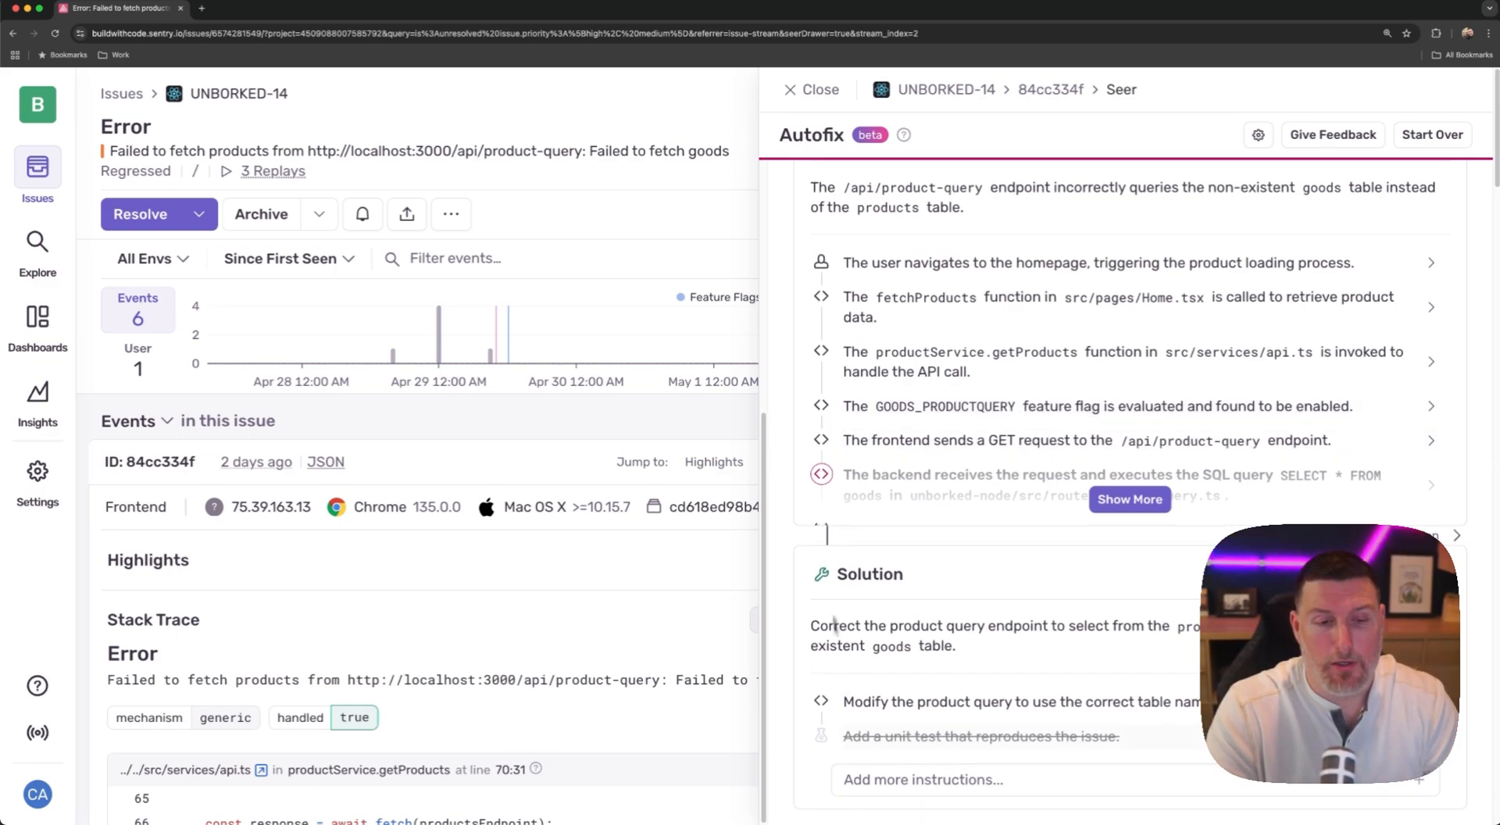
mouse_move(665, 556)
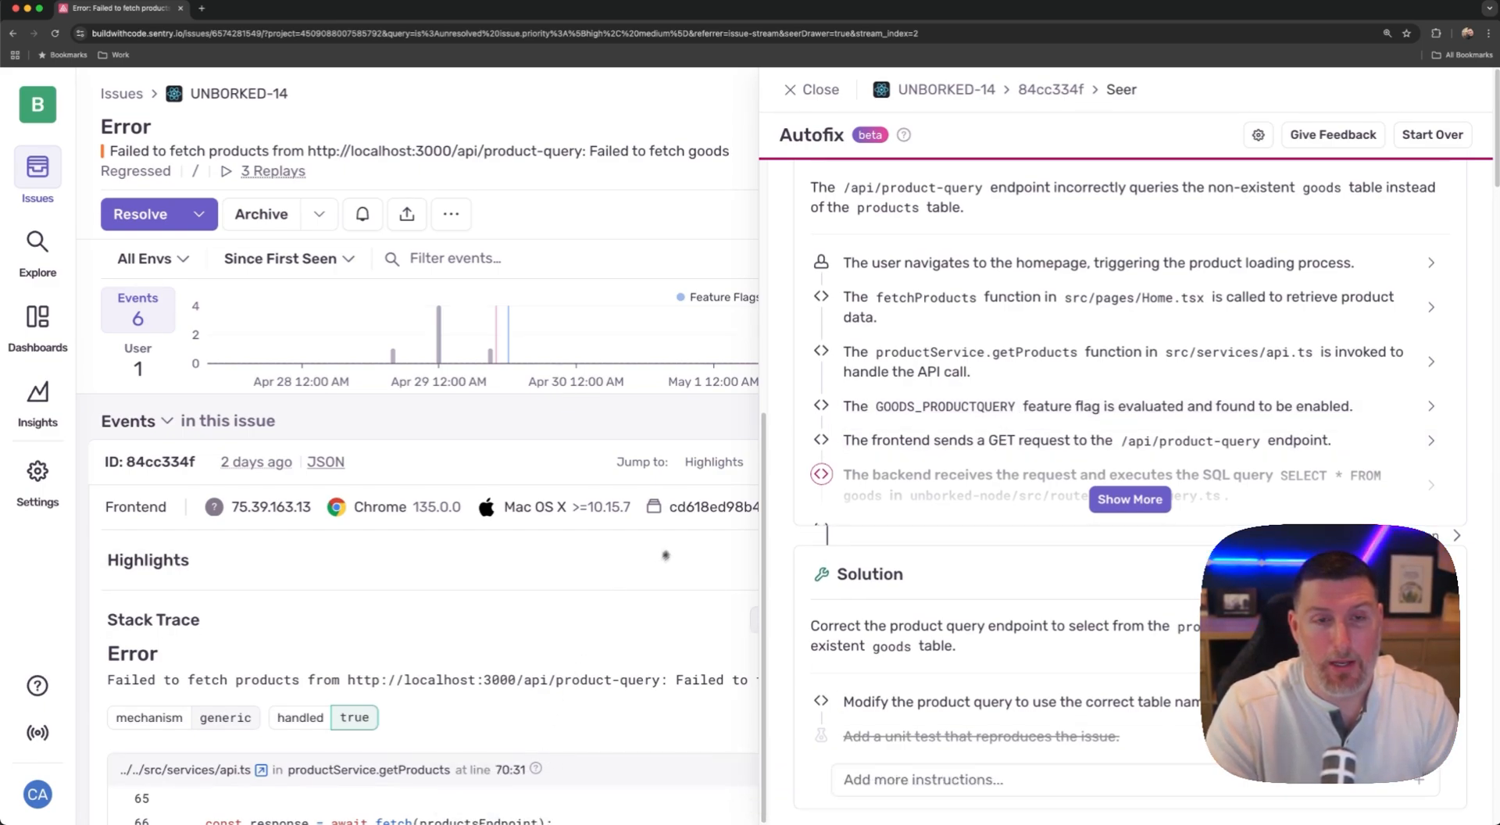
click(868, 9)
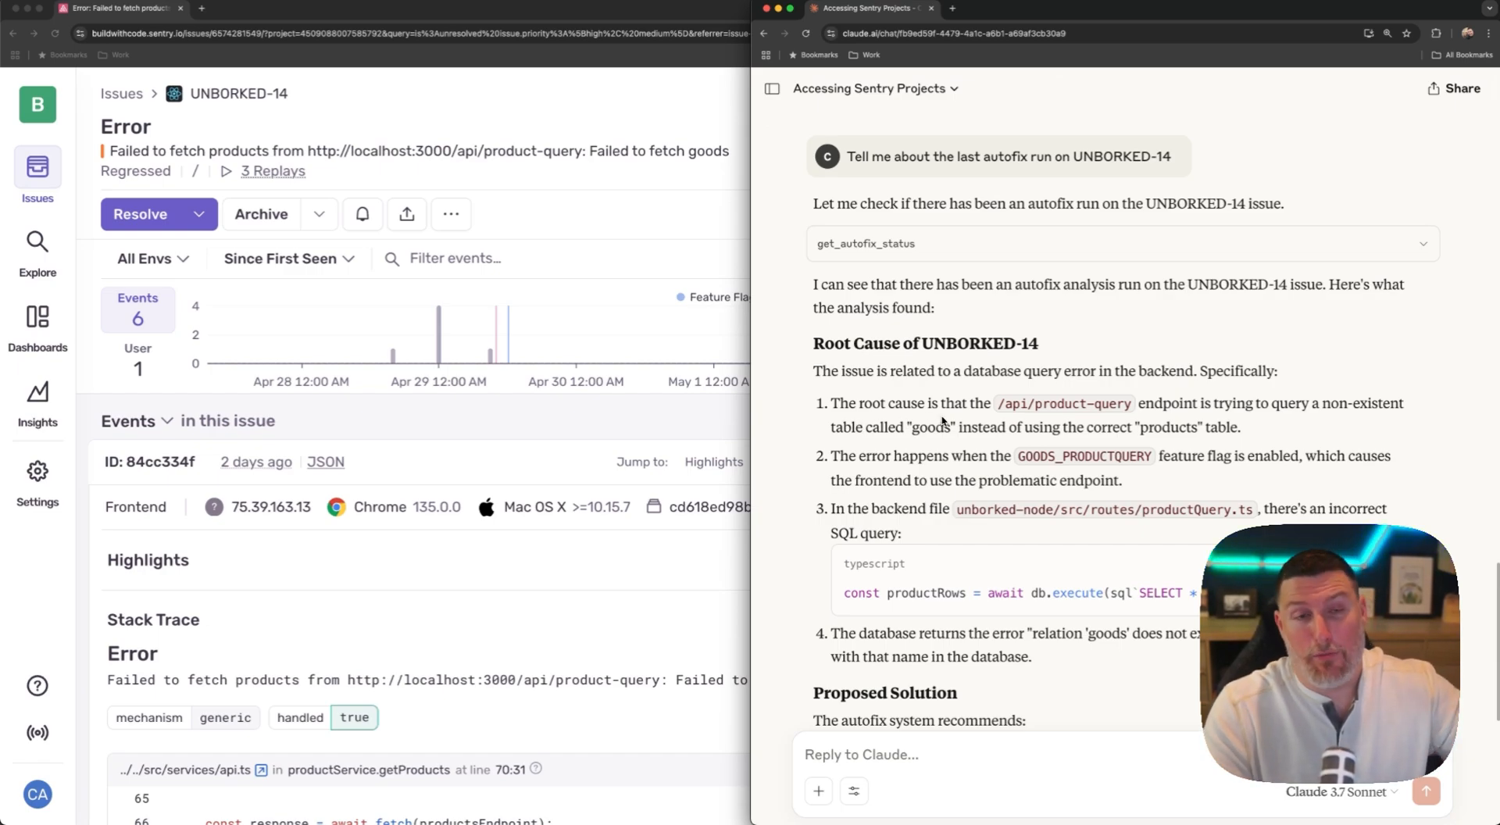
Step: Scroll through Claude's UNBORKED-14 Root Cause and Proposed Solution sections
scroll(down, 3)
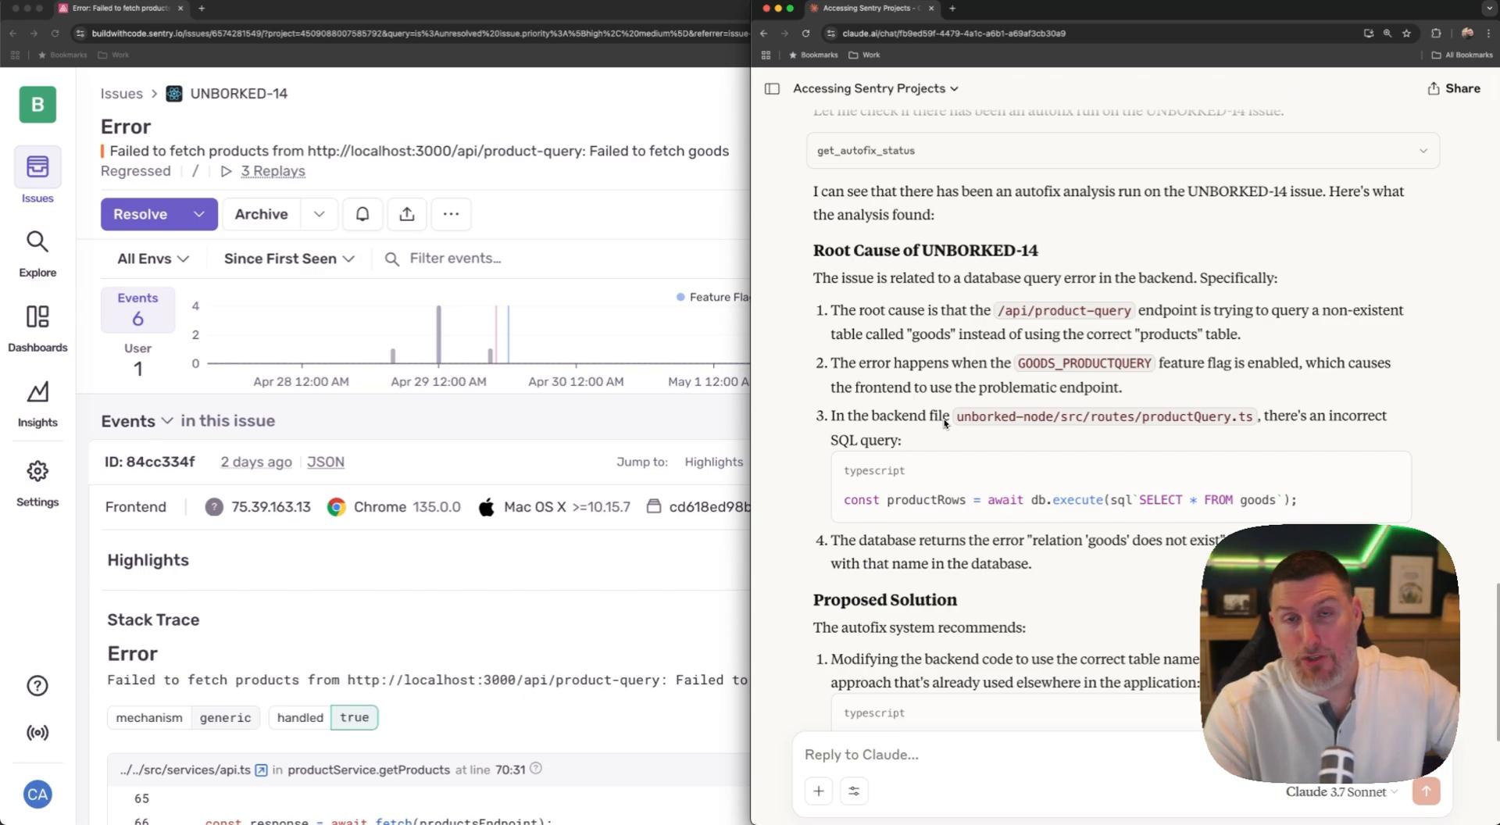
scroll(down, 3)
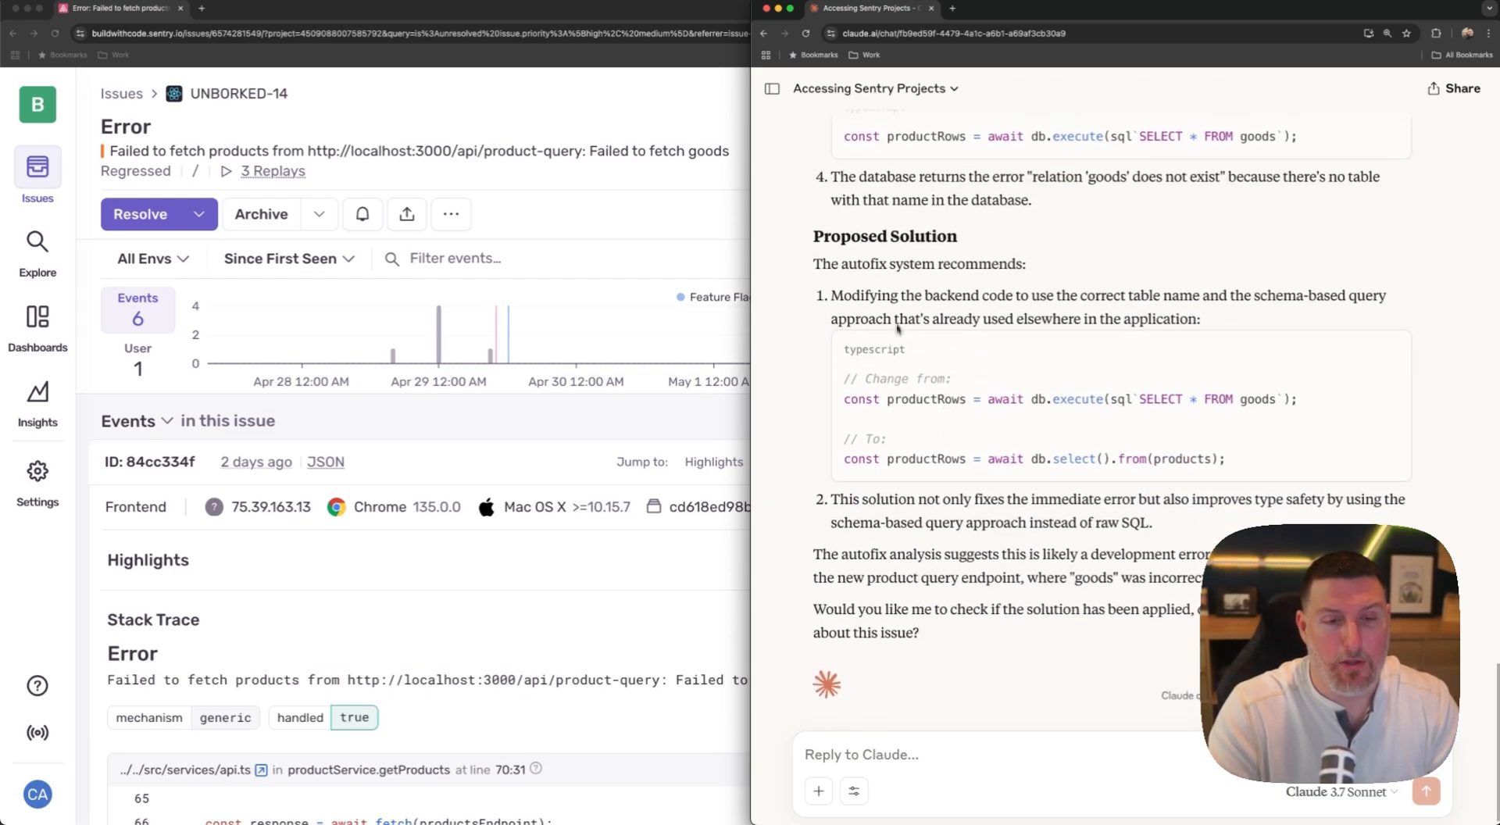
scroll(up, 3)
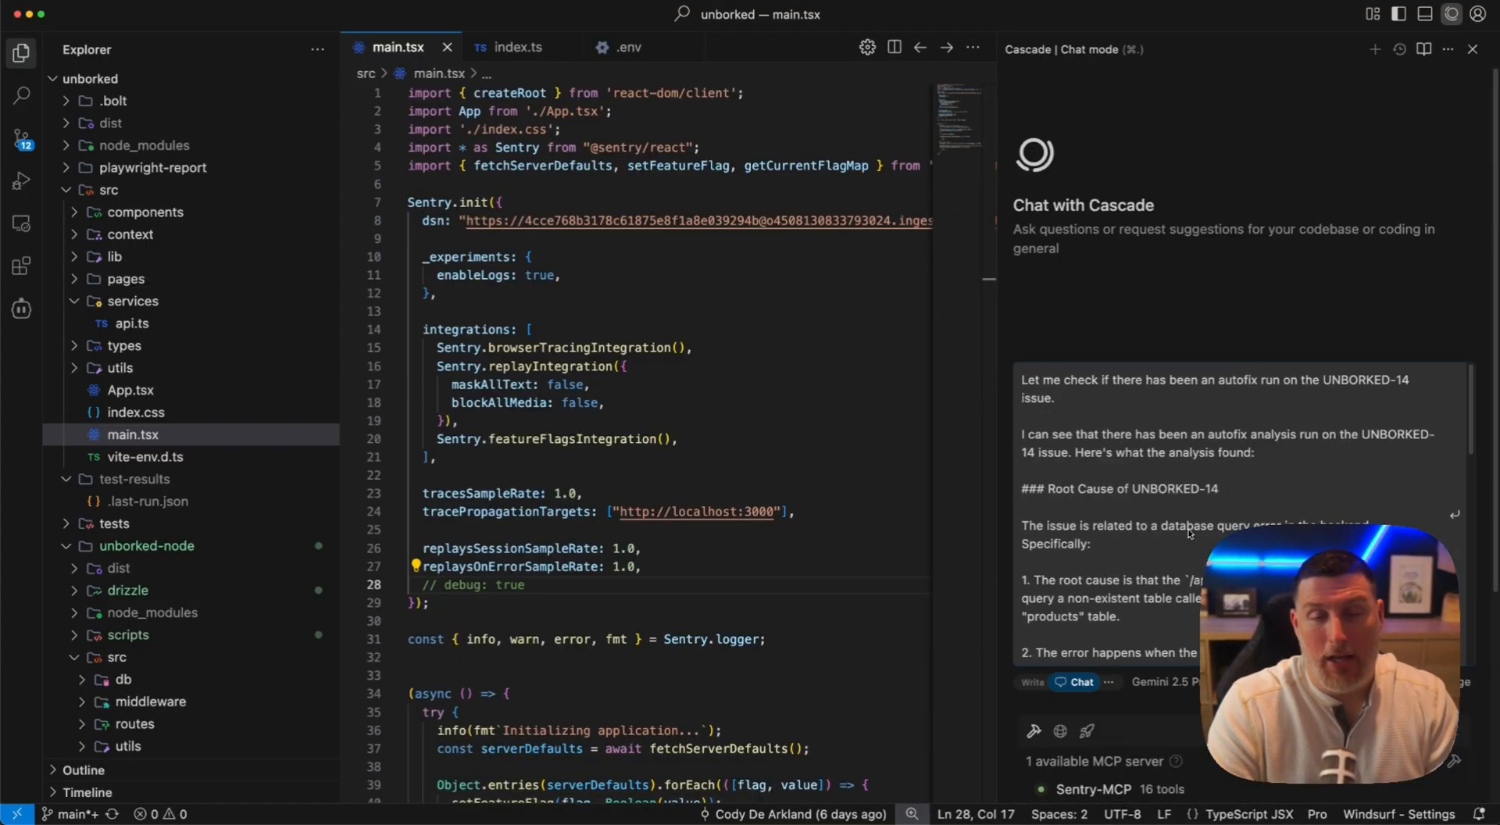
mouse_move(1157, 475)
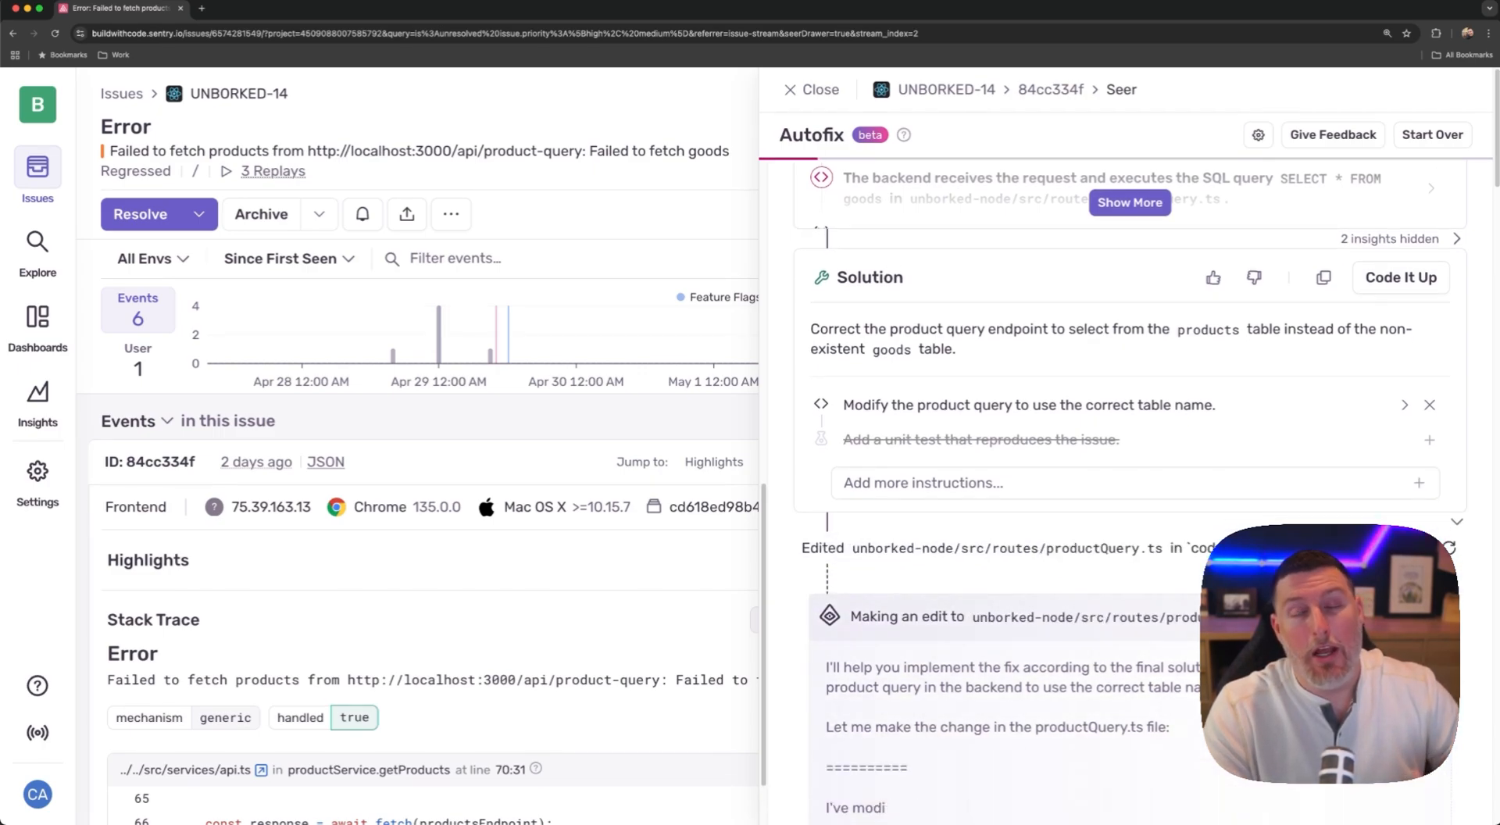
Step: Create a draft PR from UNBORKED-14's autofix code changes and view it in codyde/unborked
scroll(down, 3)
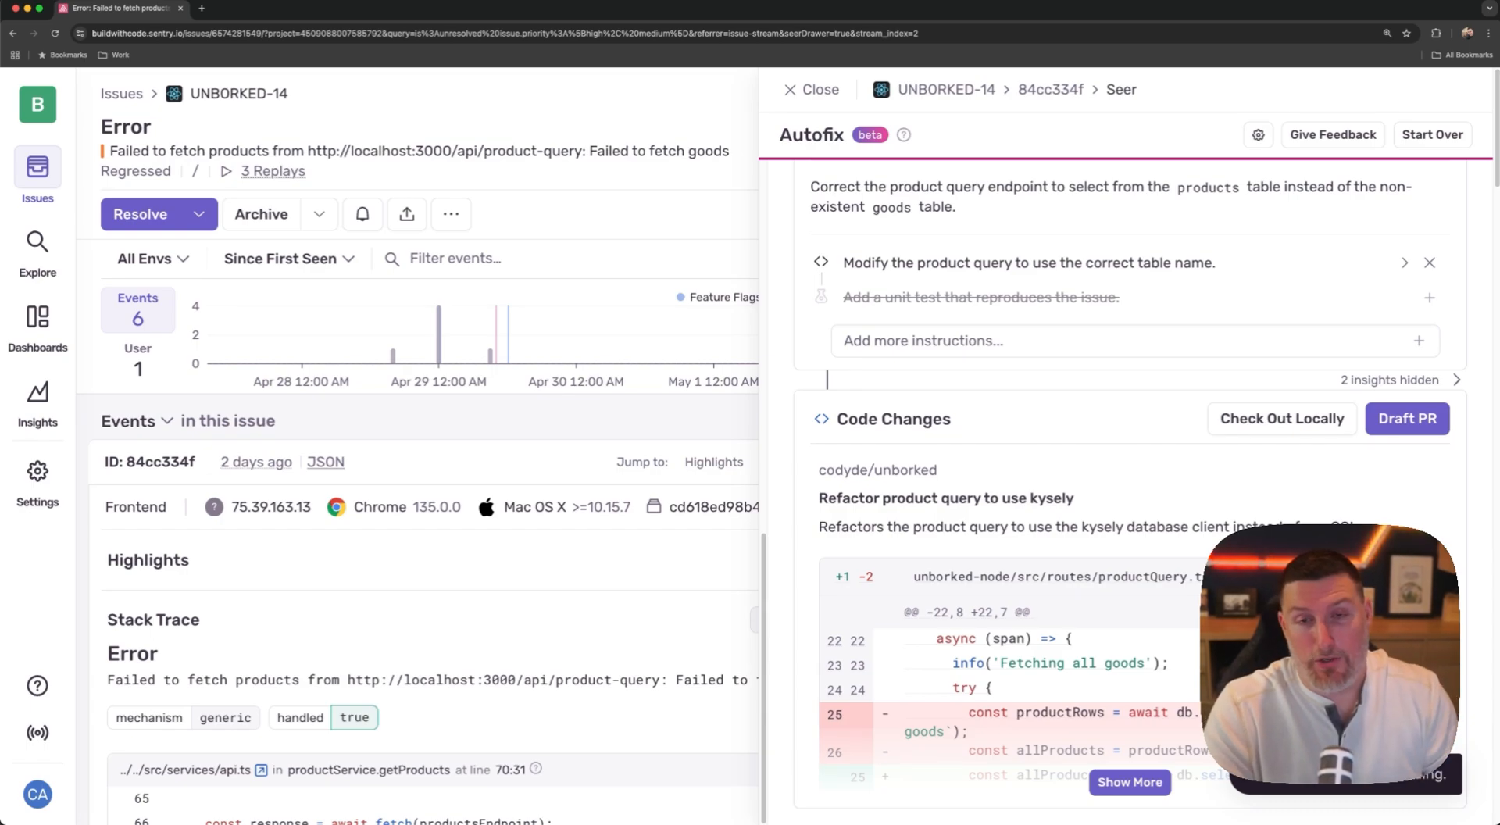
click(1407, 418)
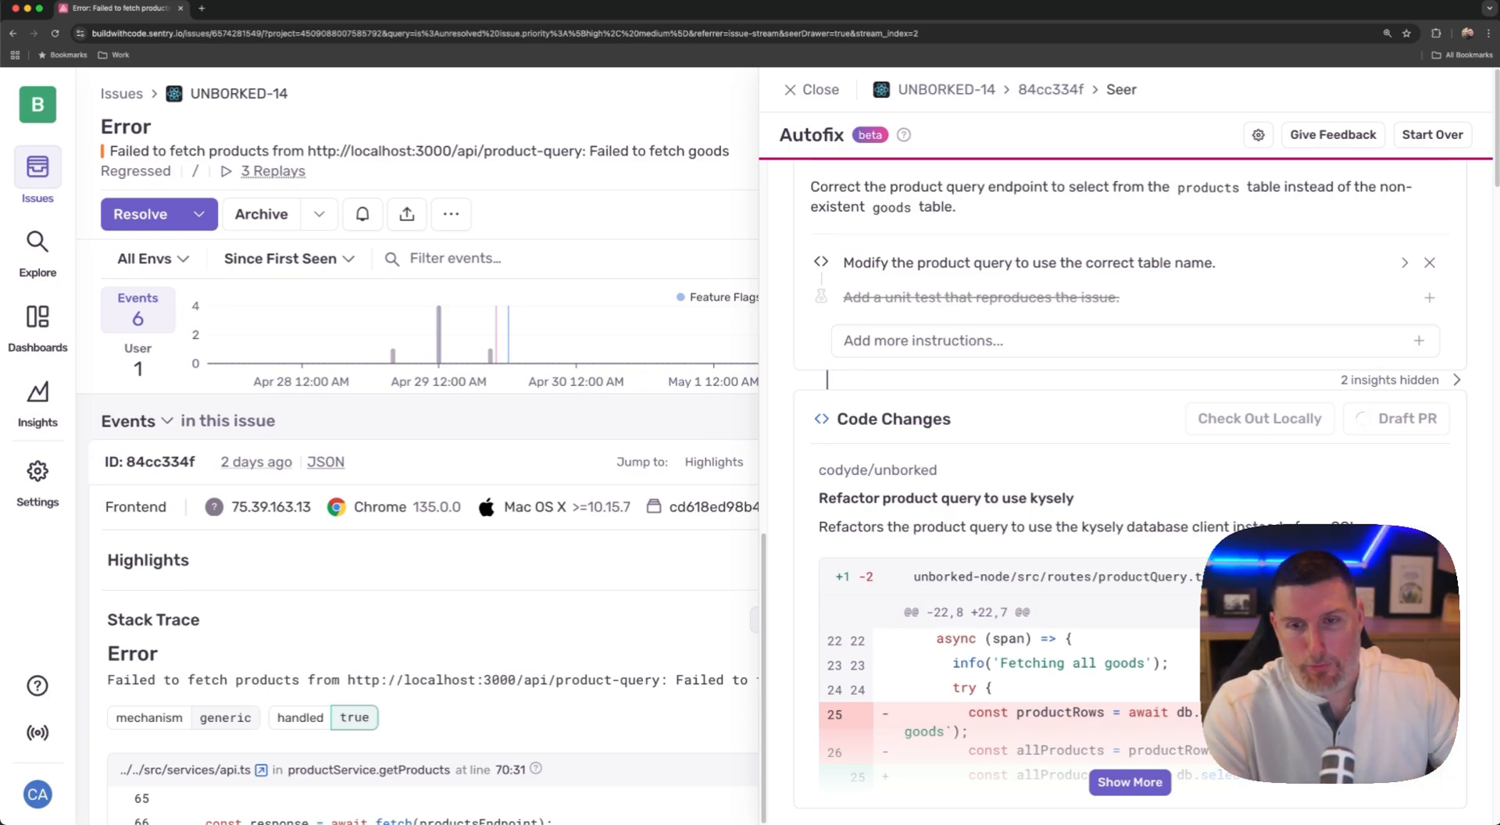
click(1415, 418)
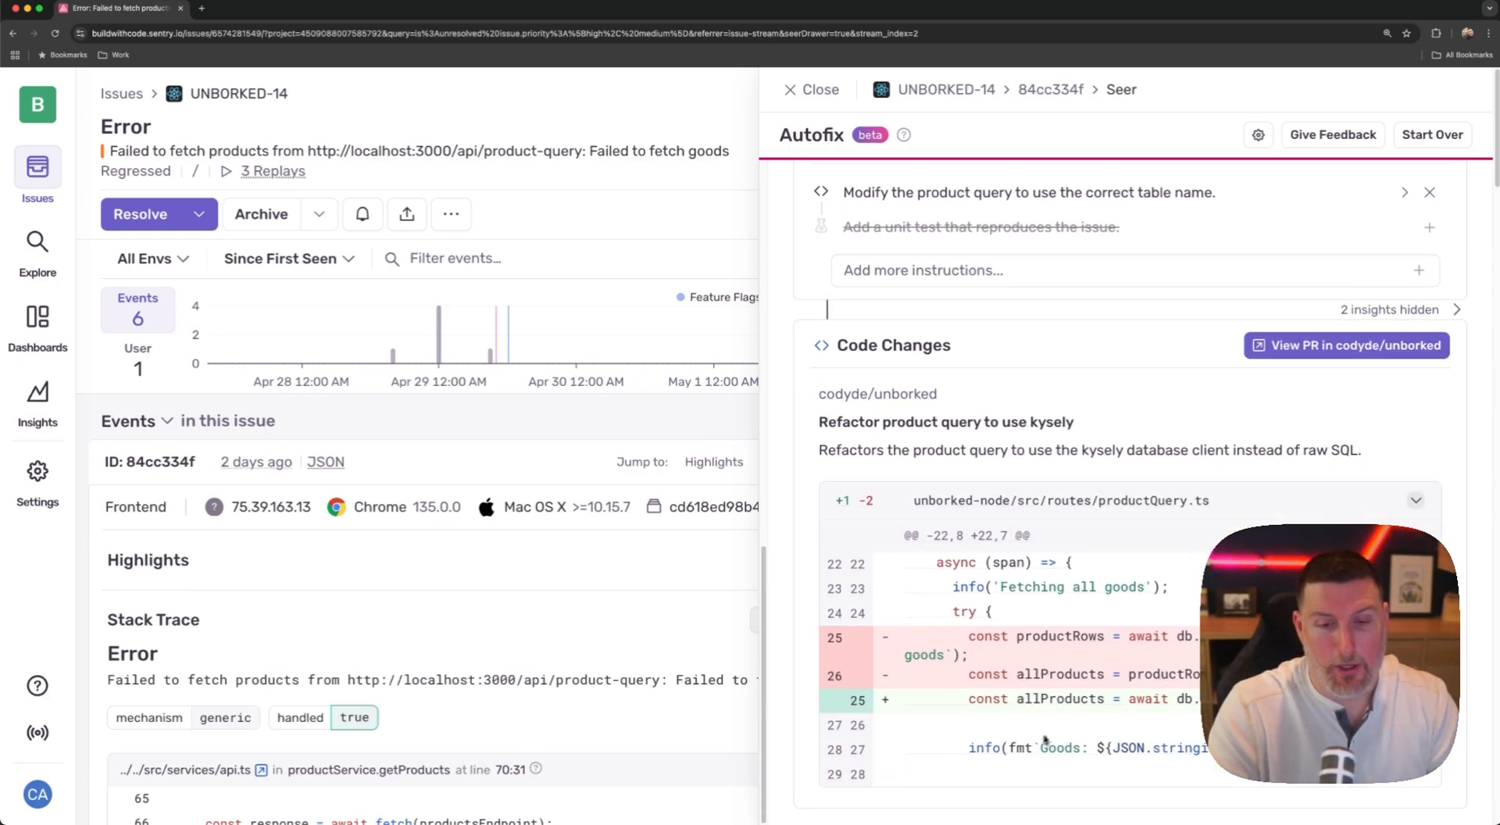
click(1345, 346)
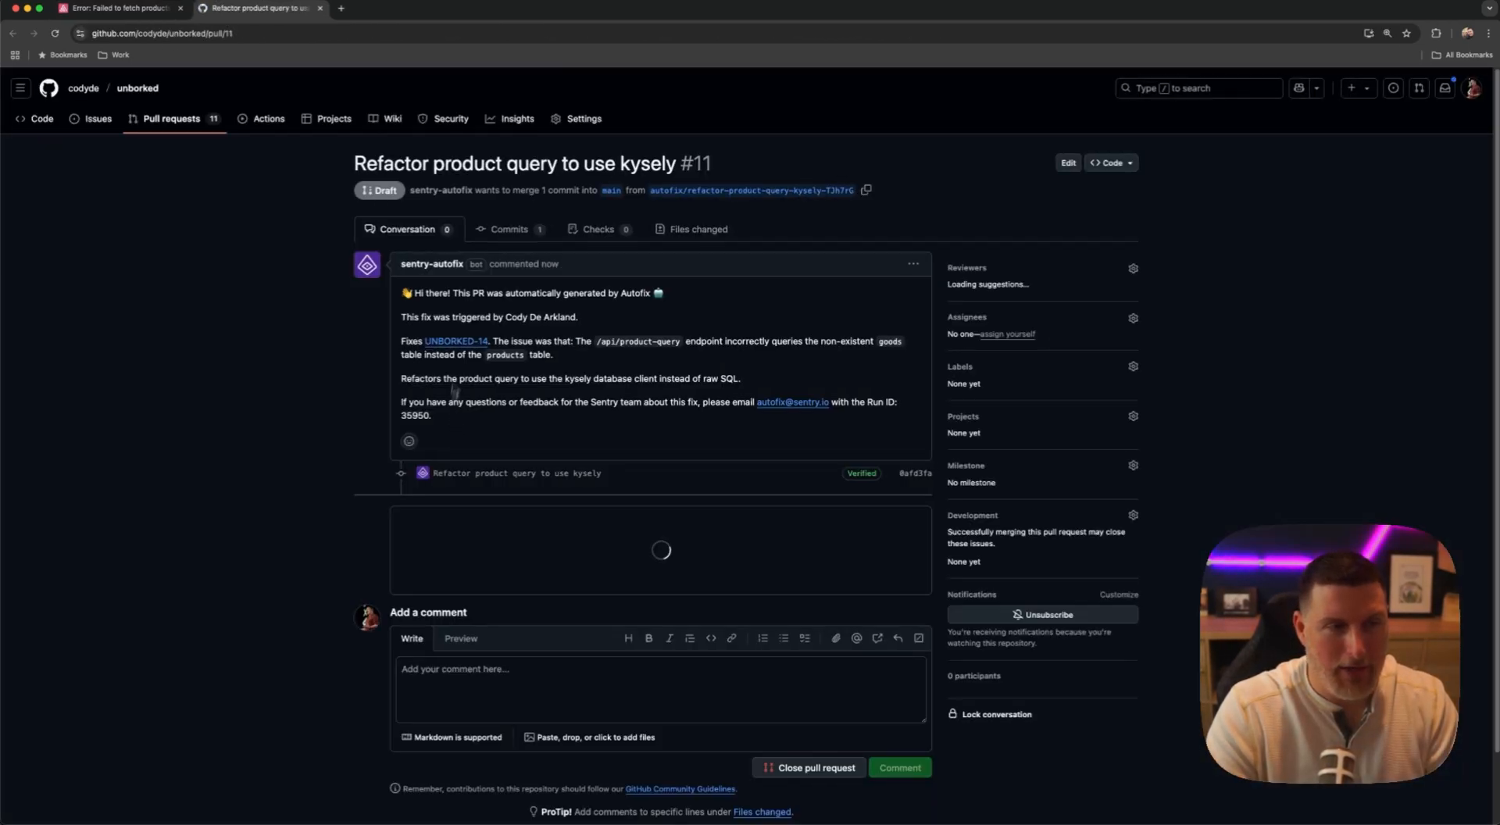
Step: Review draft PR #11's kysely product-query refactor, then return to Claude.ai
click(699, 229)
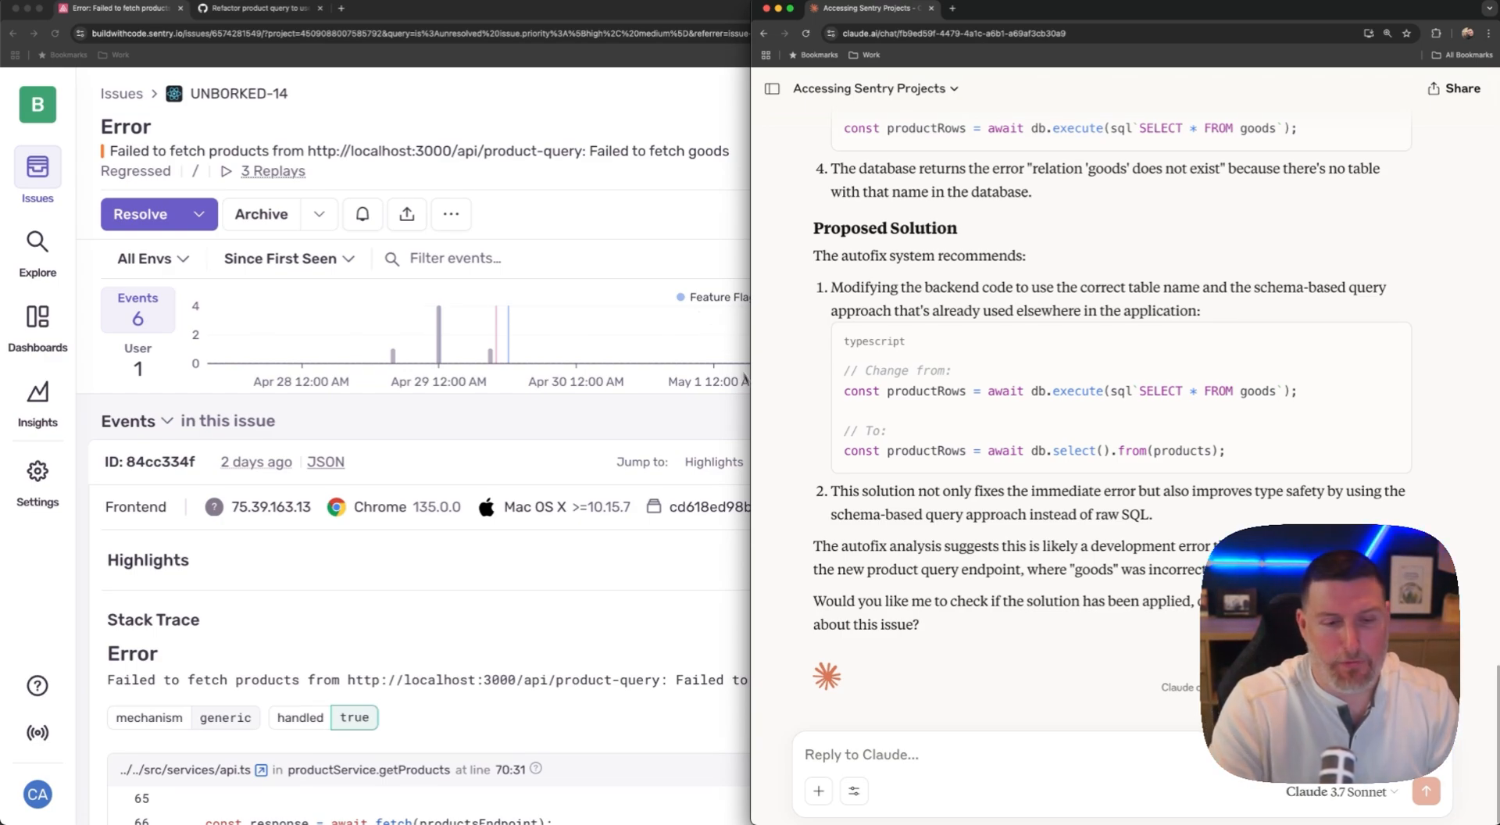
Step: Show the Sentry integration's enabled tools, including begin_autofix and get_autofix_status
click(852, 791)
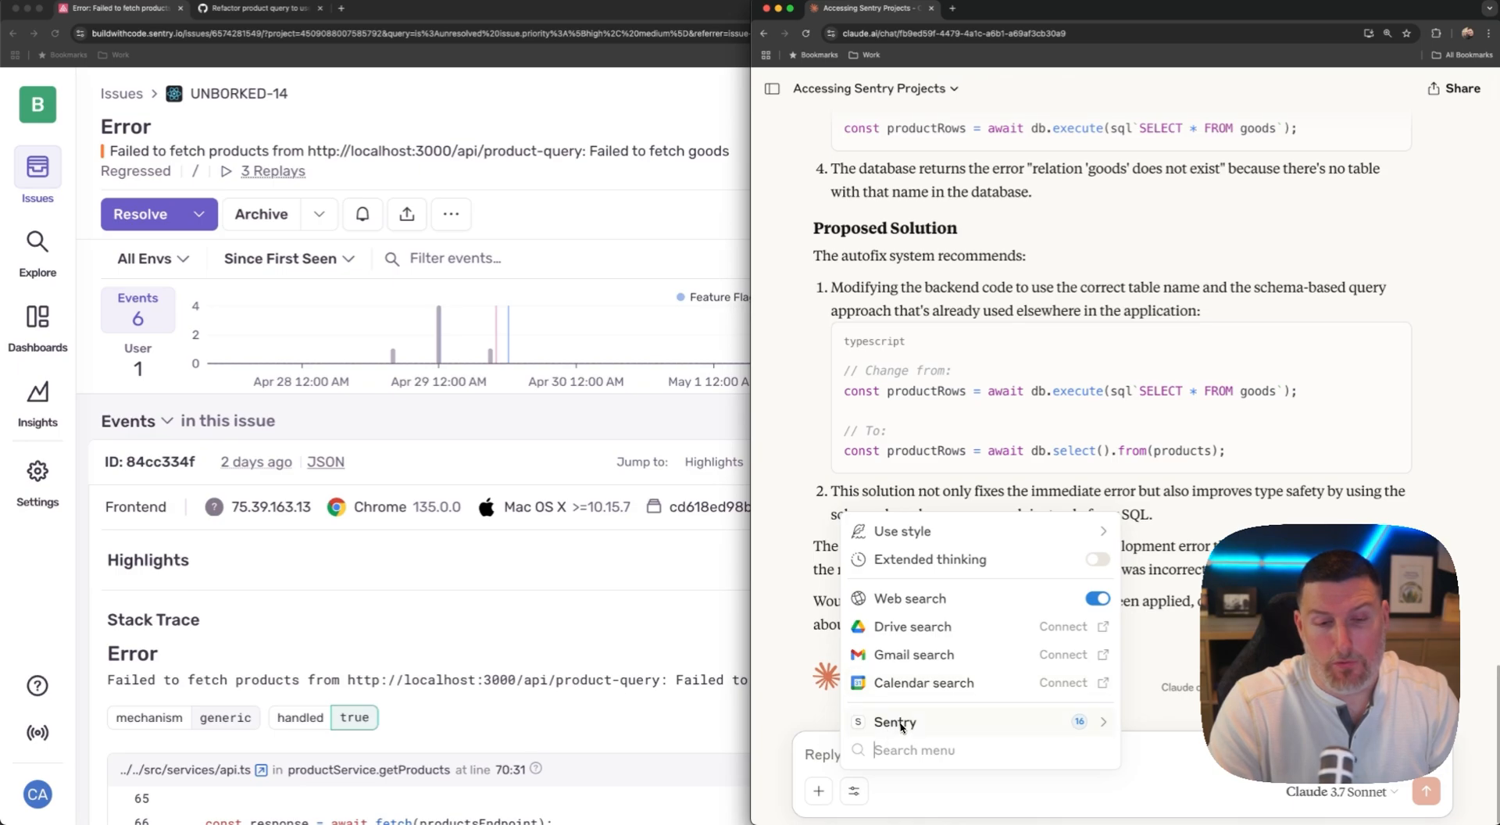
click(895, 723)
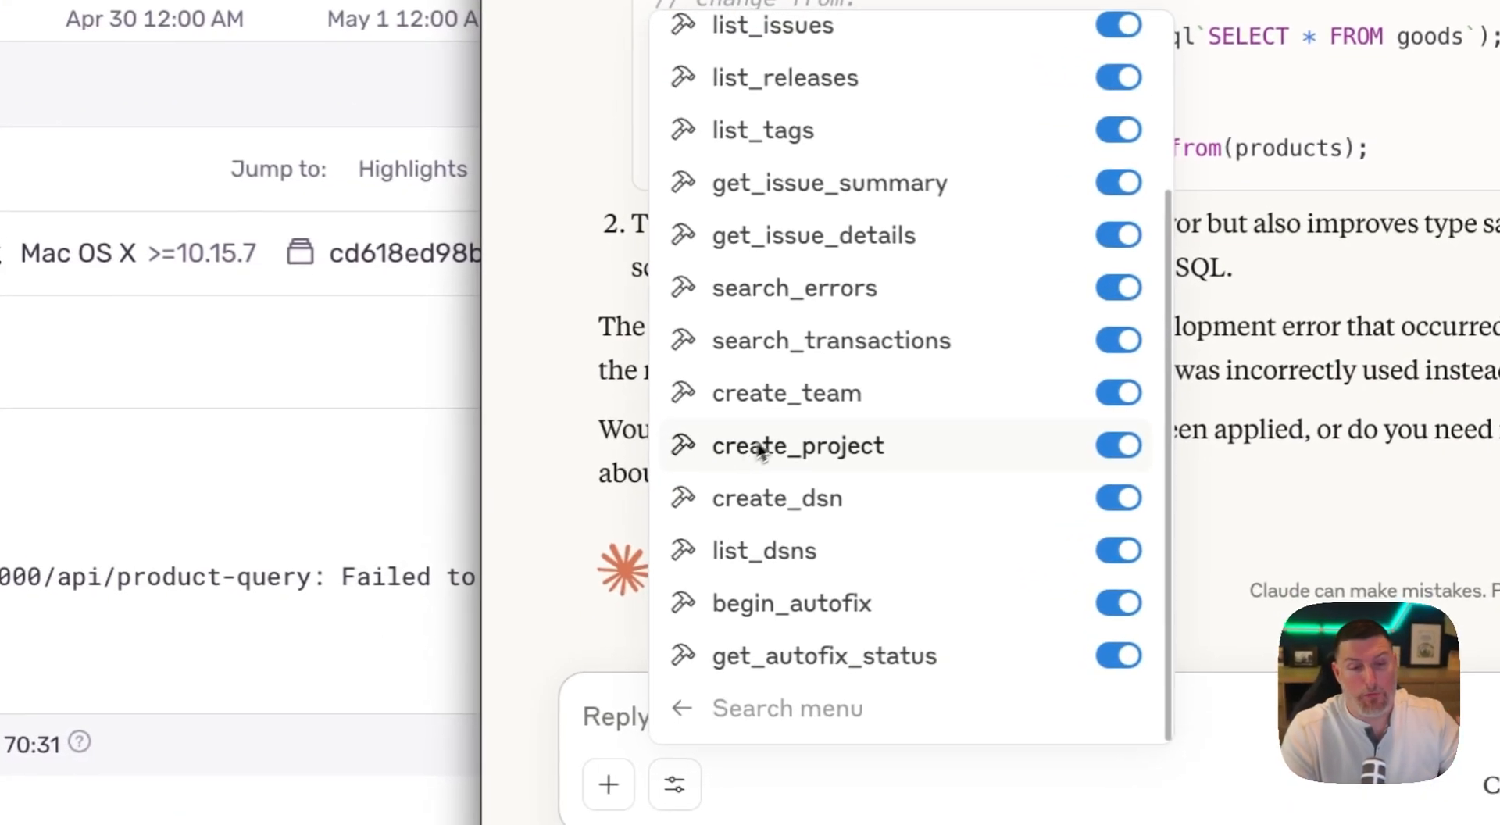
mouse_move(785, 466)
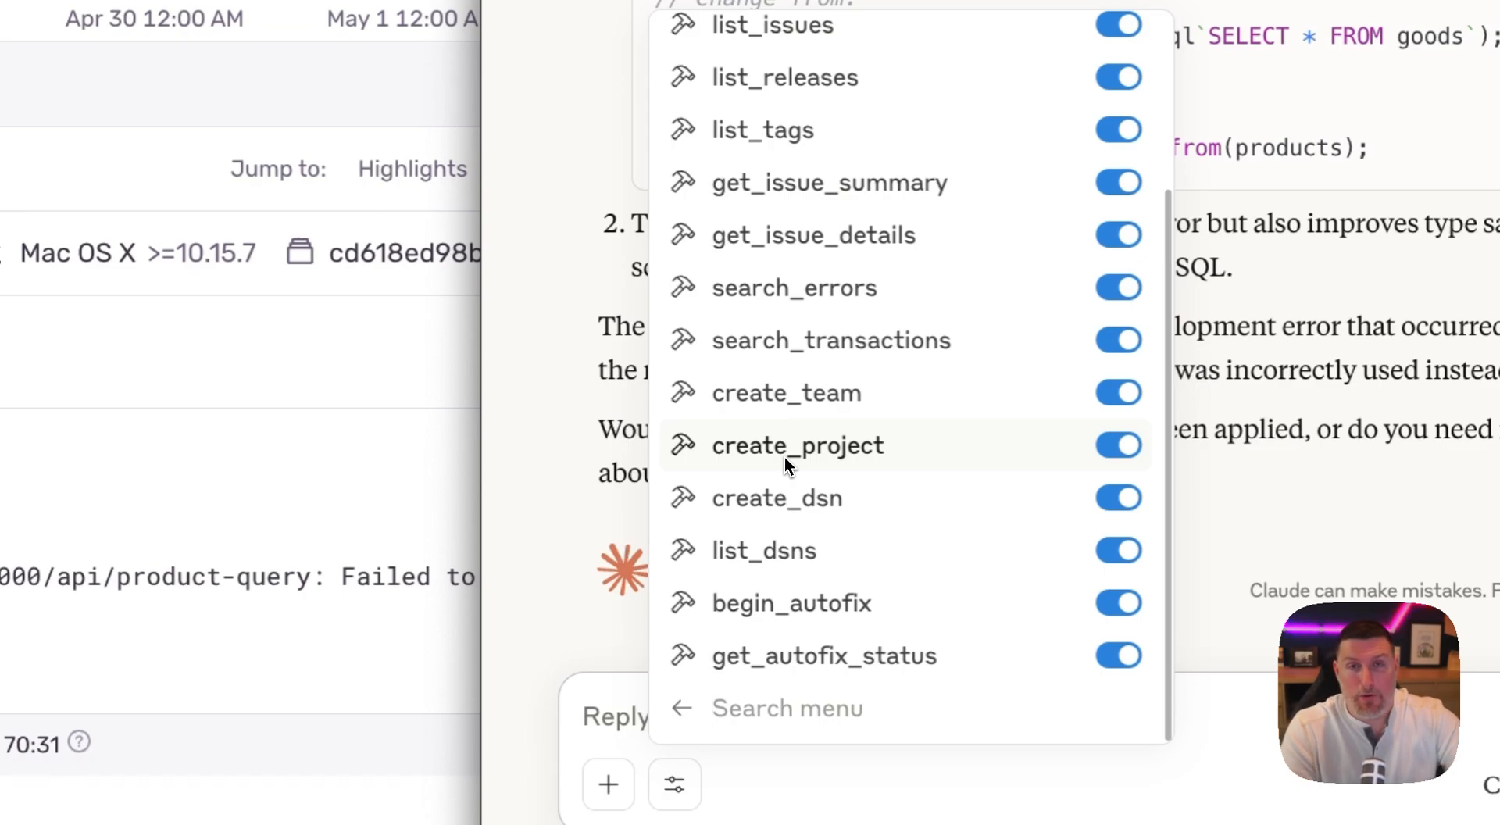
mouse_move(766, 549)
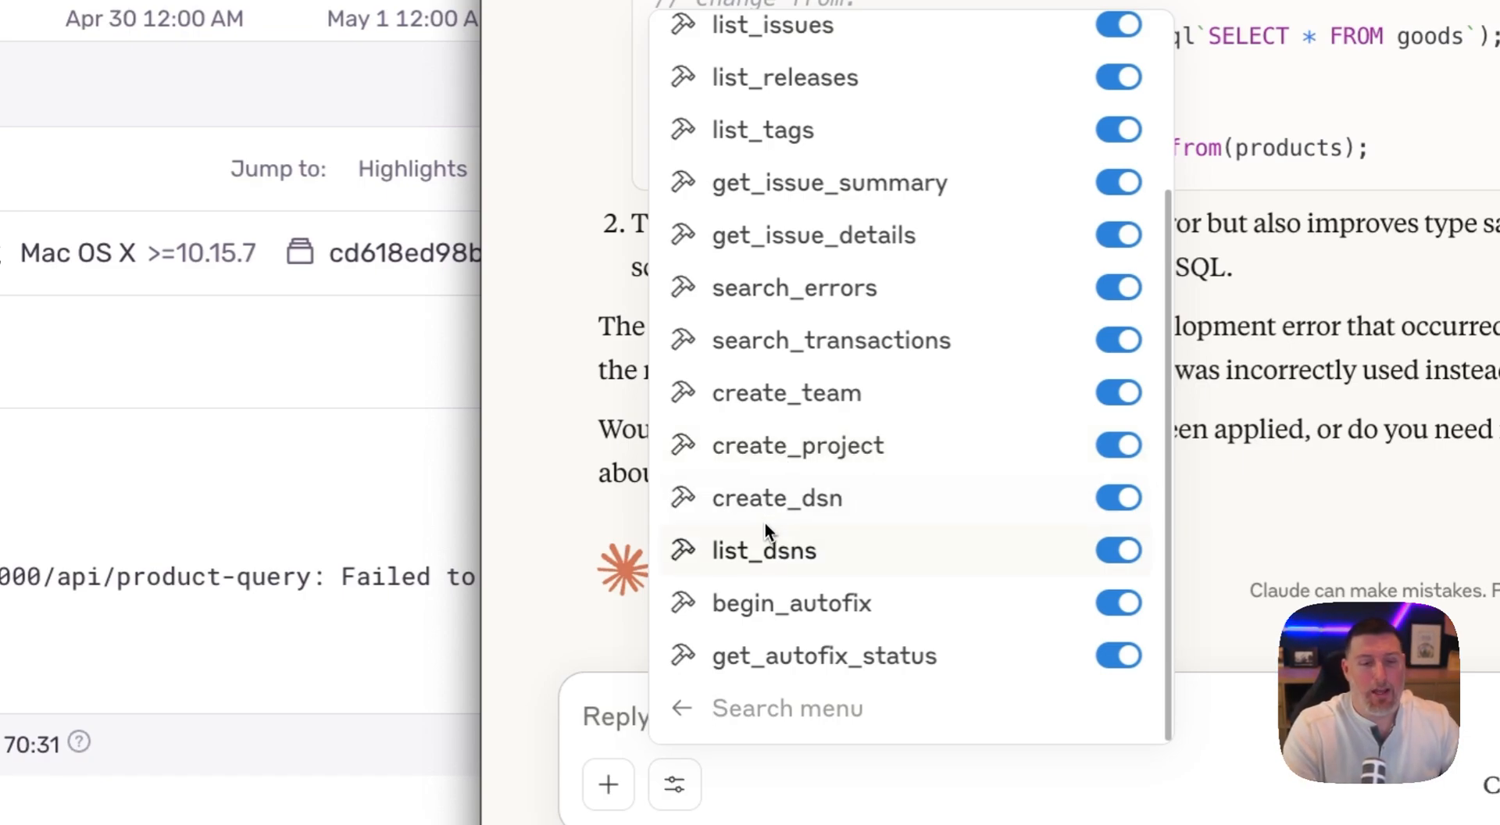
mouse_move(760, 548)
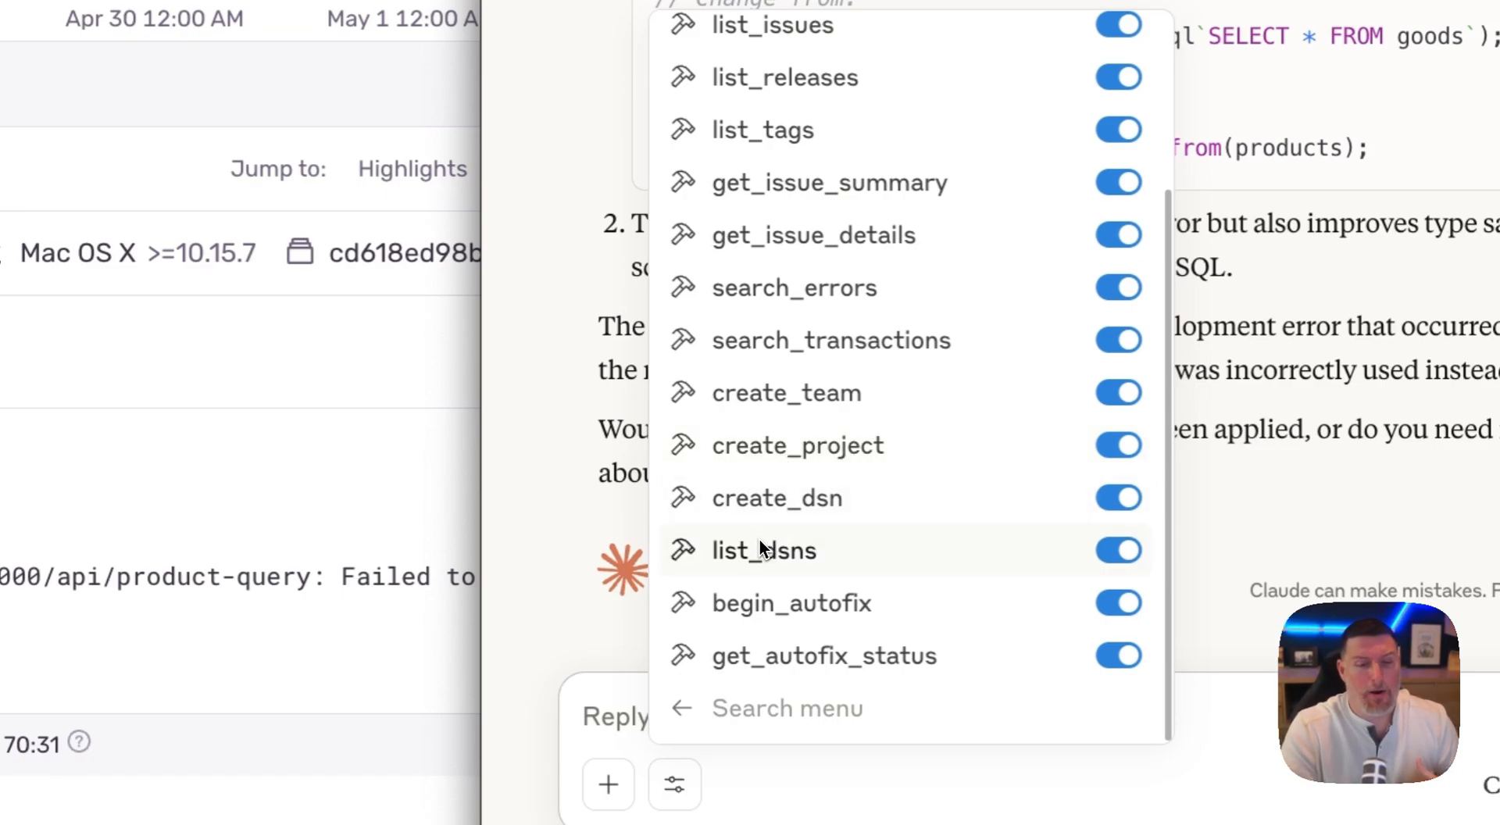
mouse_move(830, 340)
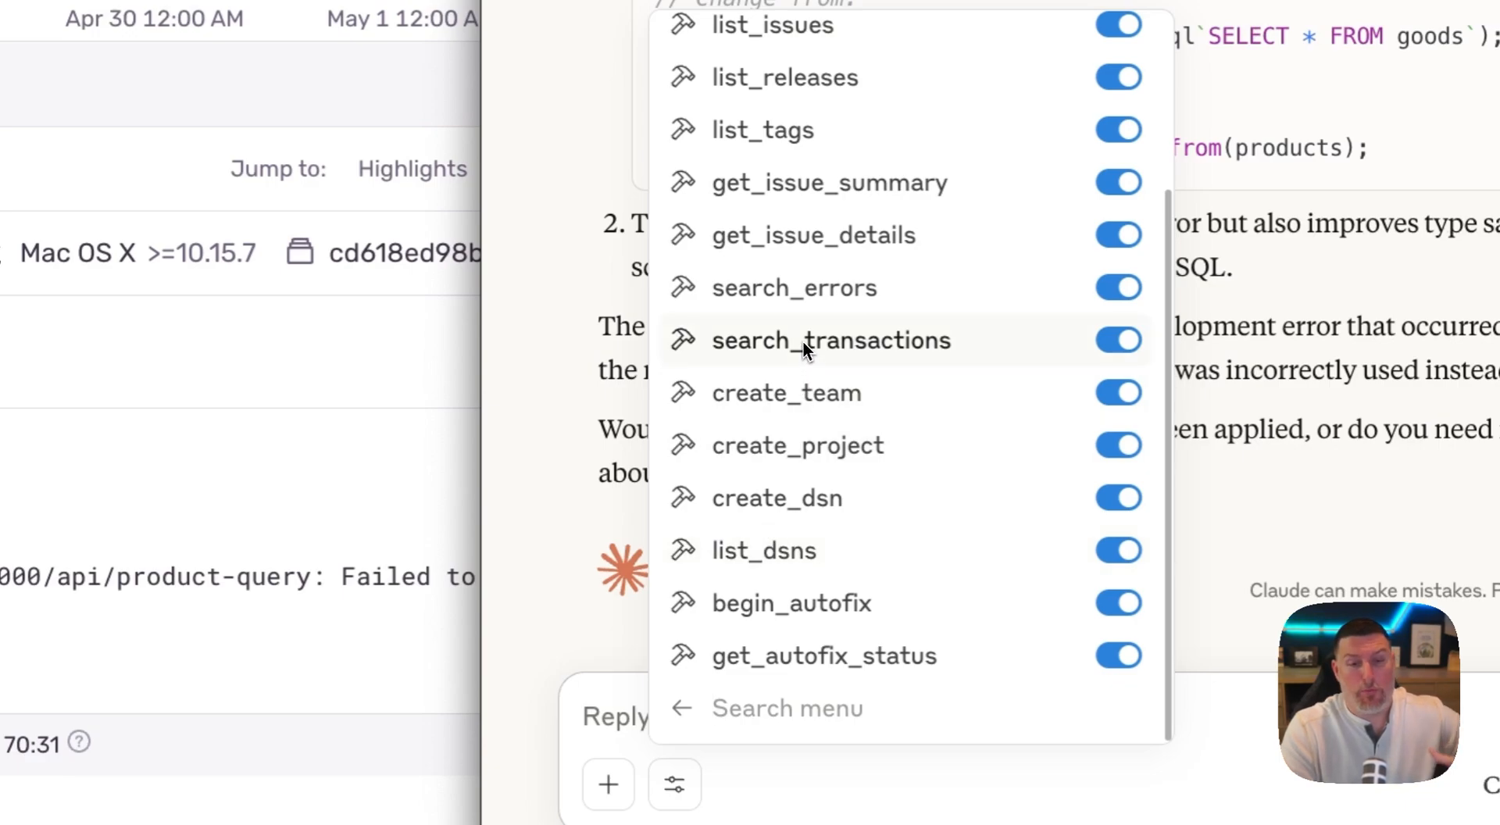
mouse_move(746, 428)
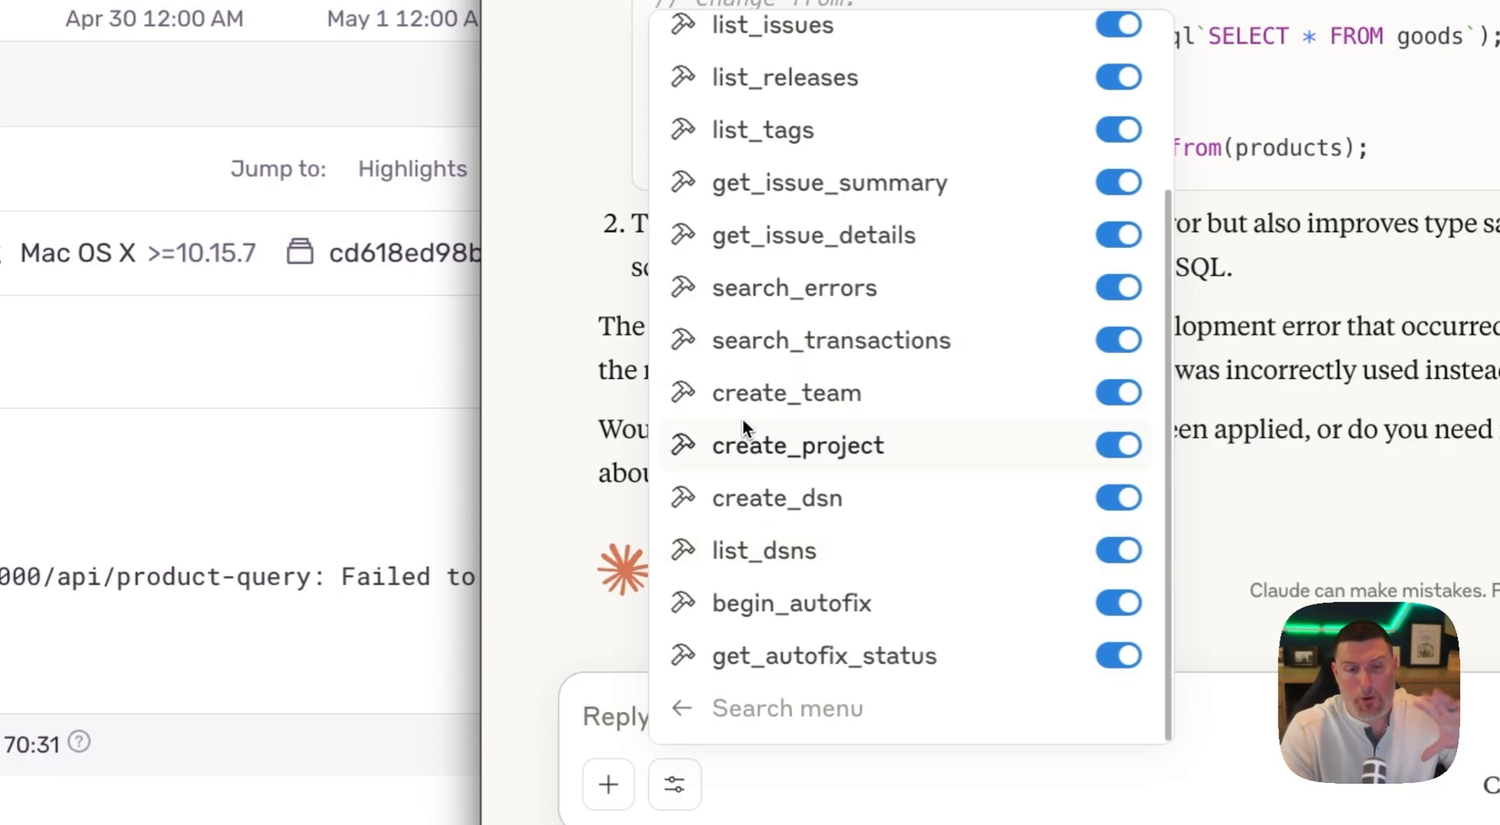
mouse_move(742, 433)
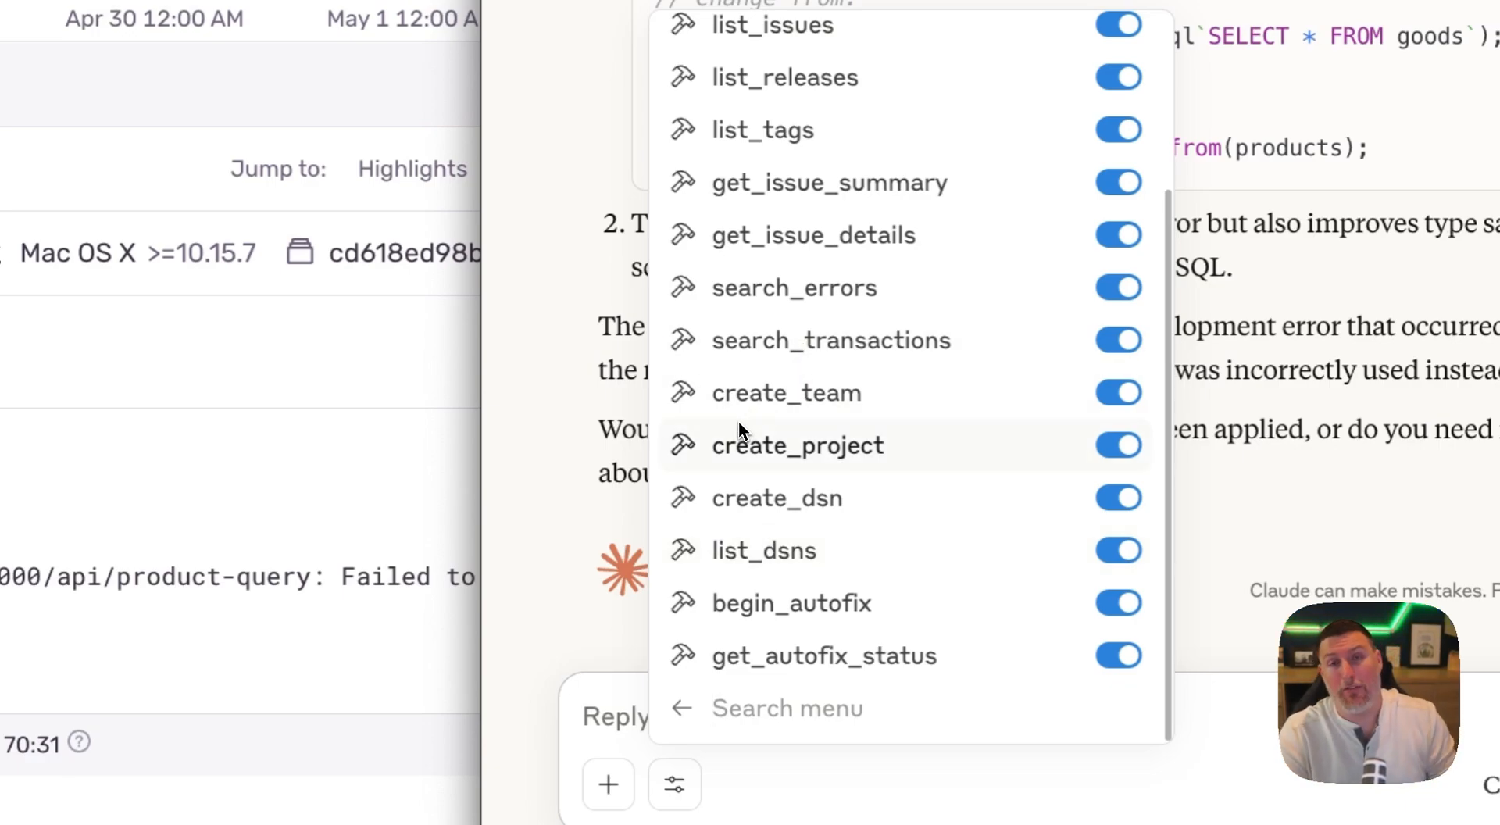